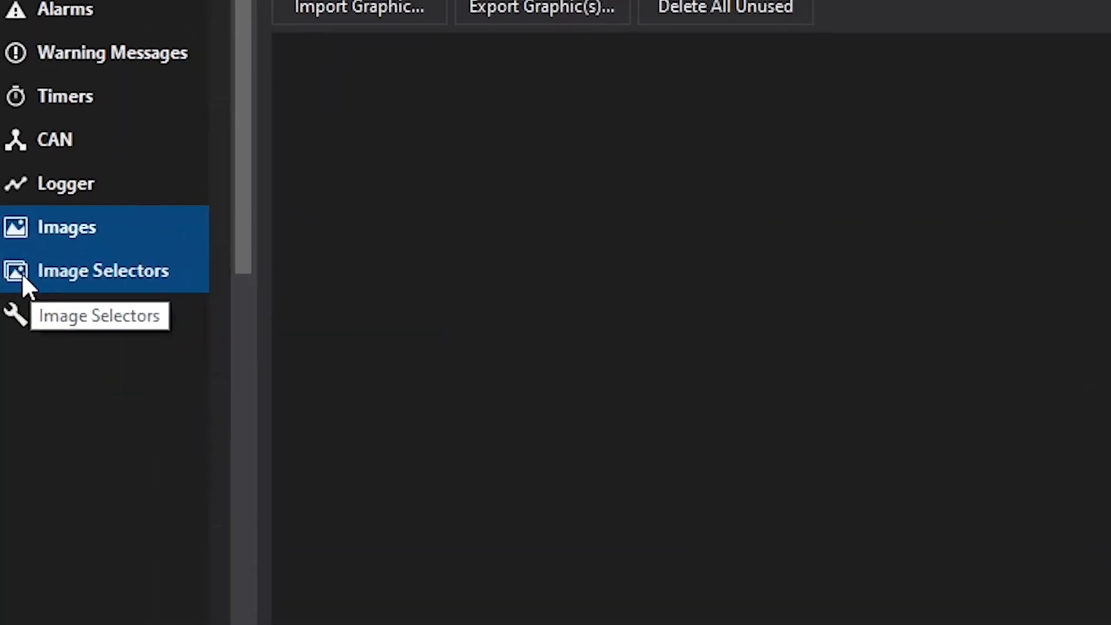
- Show the Image Selectors list and inspect the Indicator Traction Control Active selector's graphics
{"action": "left_click", "coordinate": [102, 271]}
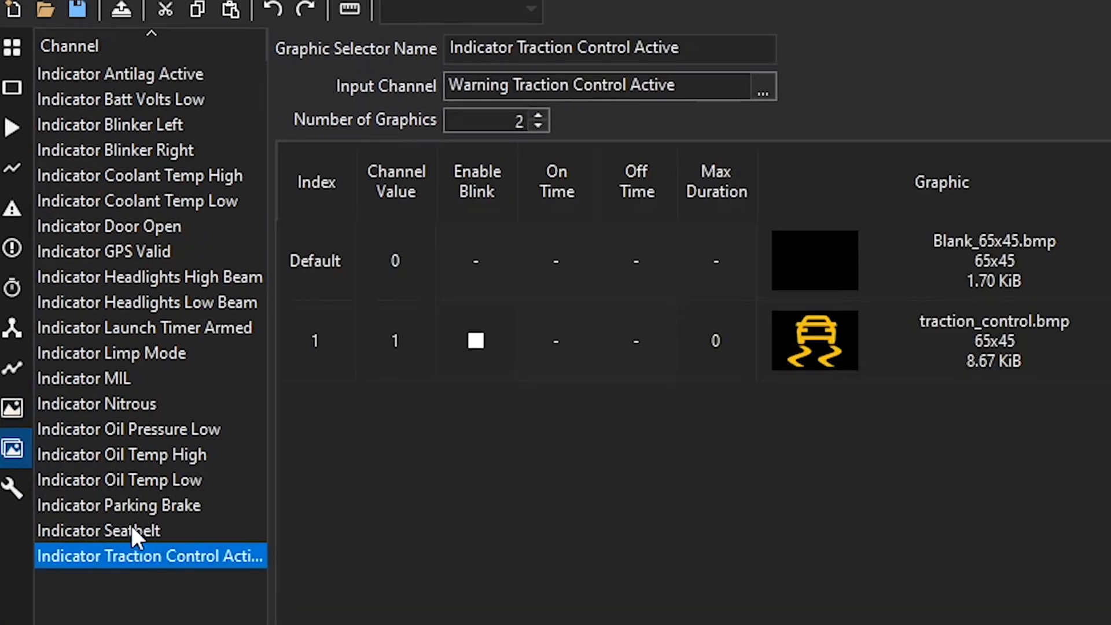
{"action": "left_click", "coordinate": [149, 277]}
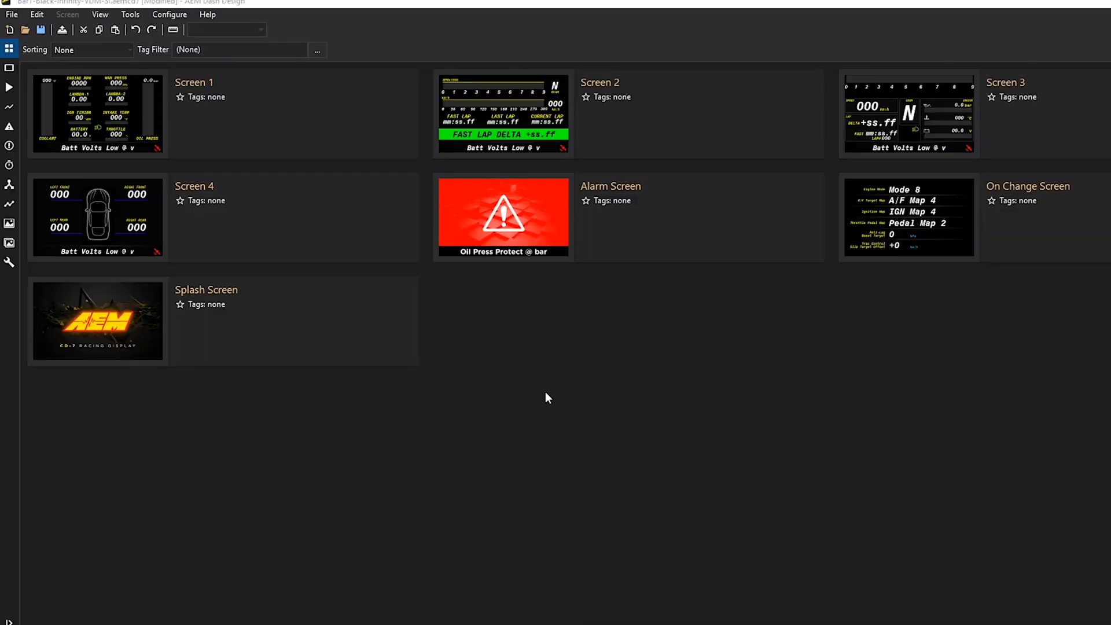
{"action": "mouse_move", "coordinate": [17, 5]}
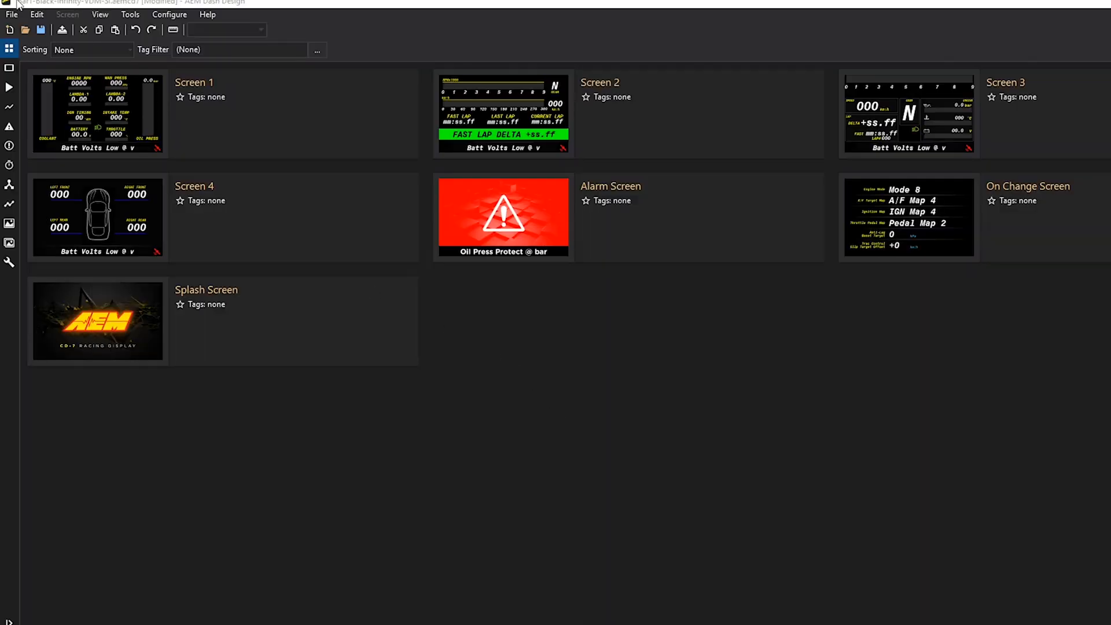
- Load a saved dash setup from the File menu via Open Setup
{"action": "left_click", "coordinate": [12, 13]}
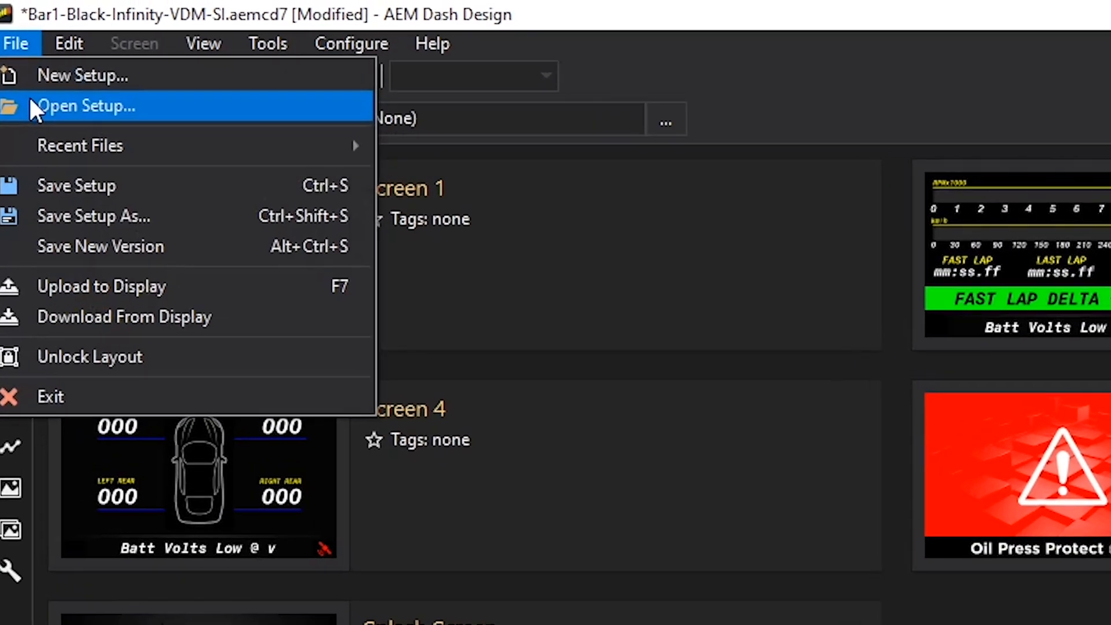
{"action": "left_click", "coordinate": [87, 105]}
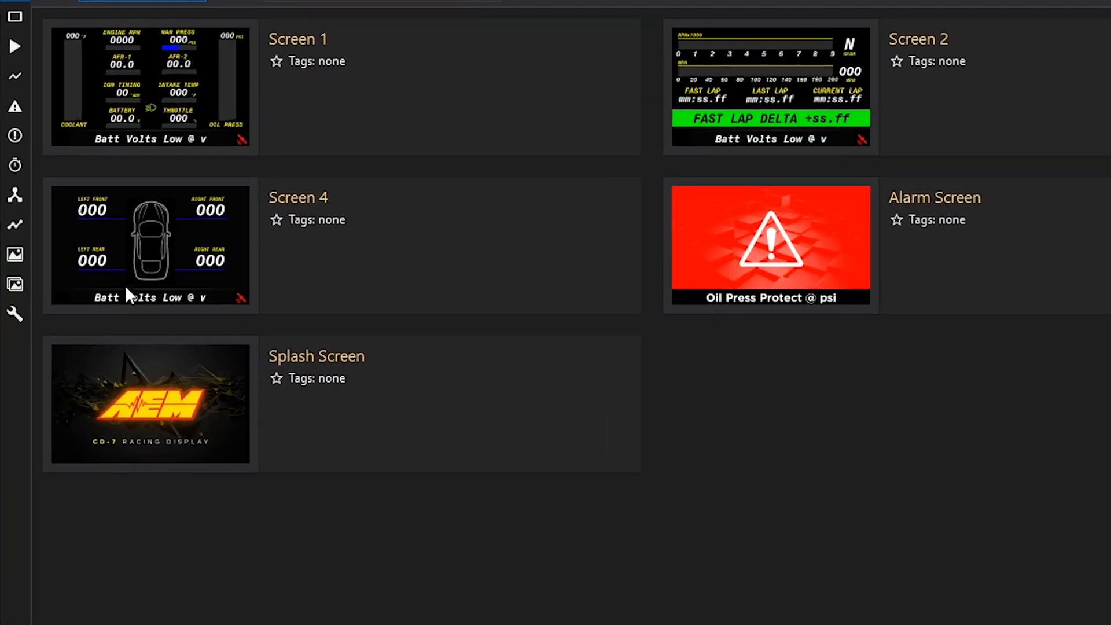
- Browse stored images — BarGraphs2BlackBG, BGWarning, StartScreen1, parking brake — ending on Blank_65x45.bmp
{"action": "left_click", "coordinate": [15, 282]}
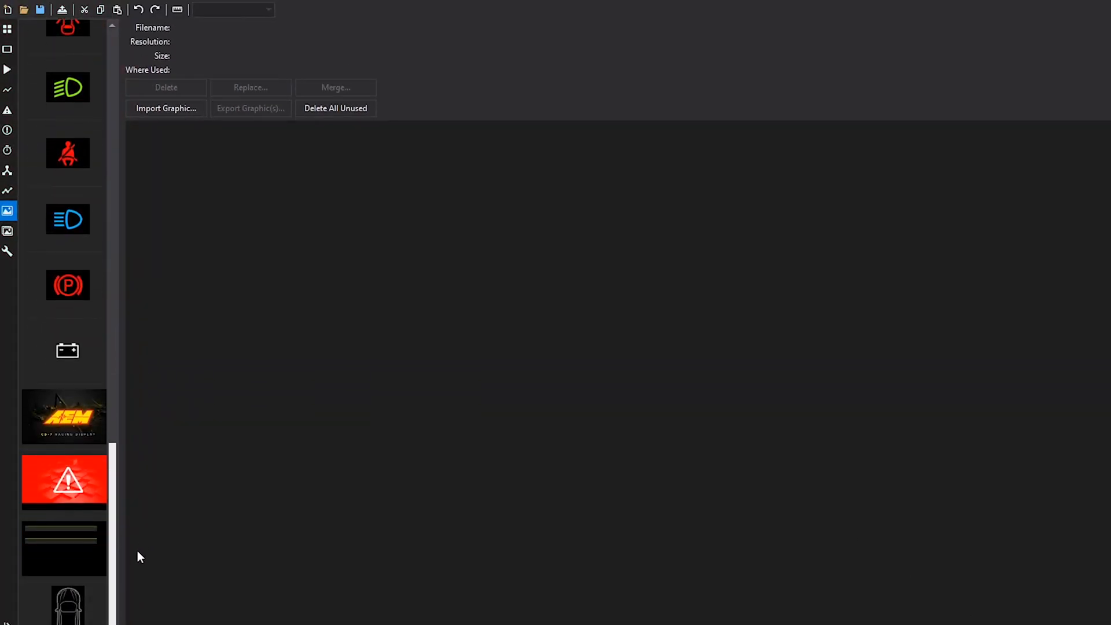
{"action": "left_click", "coordinate": [63, 547]}
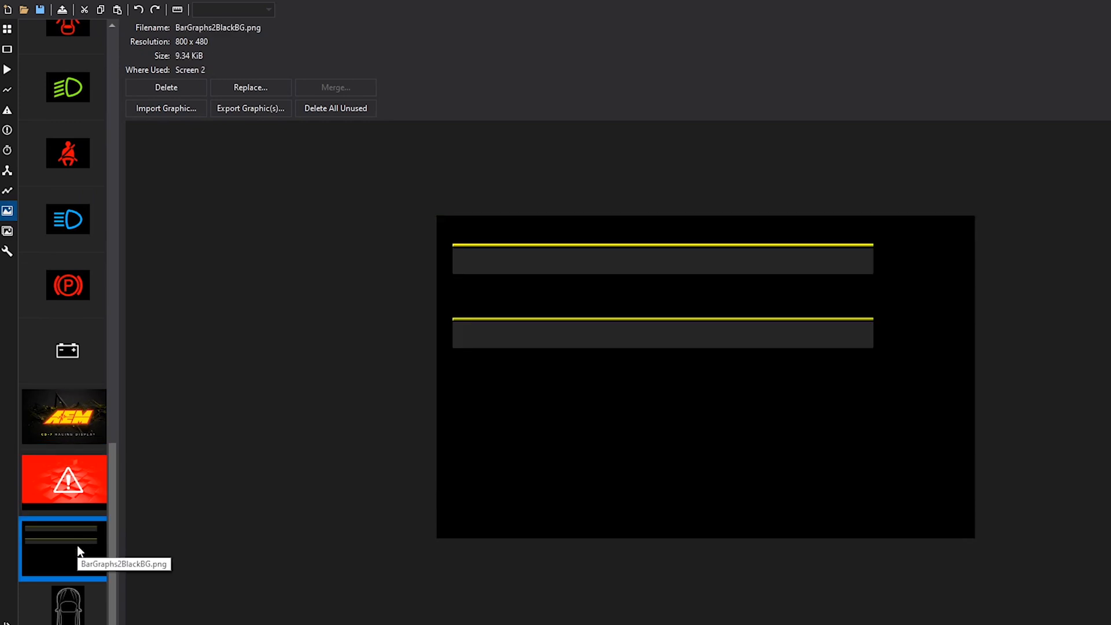
{"action": "left_click", "coordinate": [63, 481]}
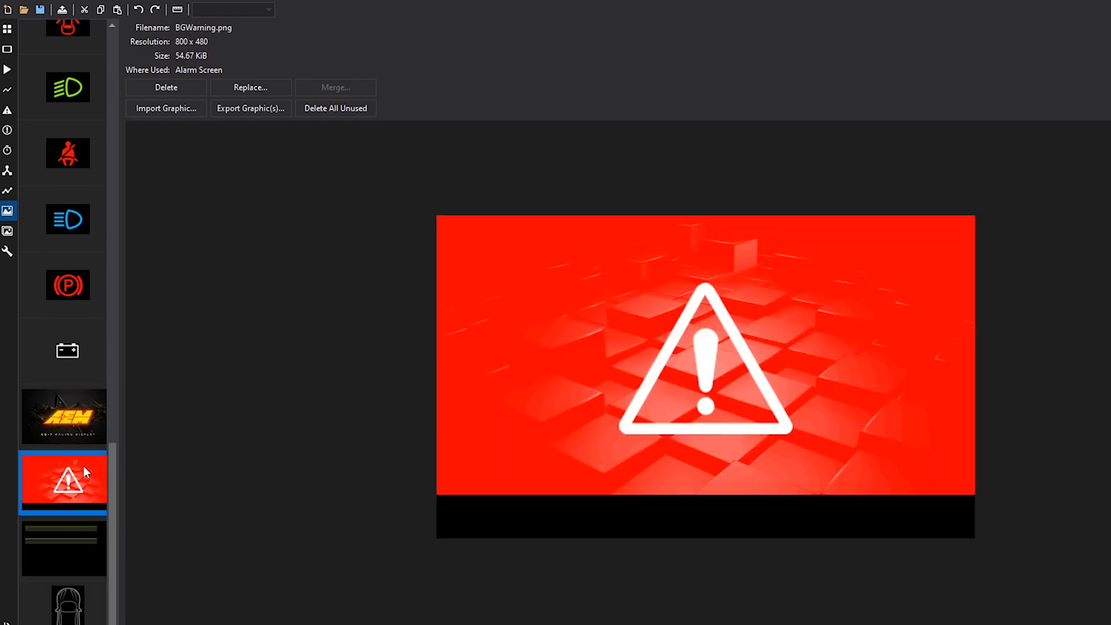
{"action": "left_click", "coordinate": [62, 417]}
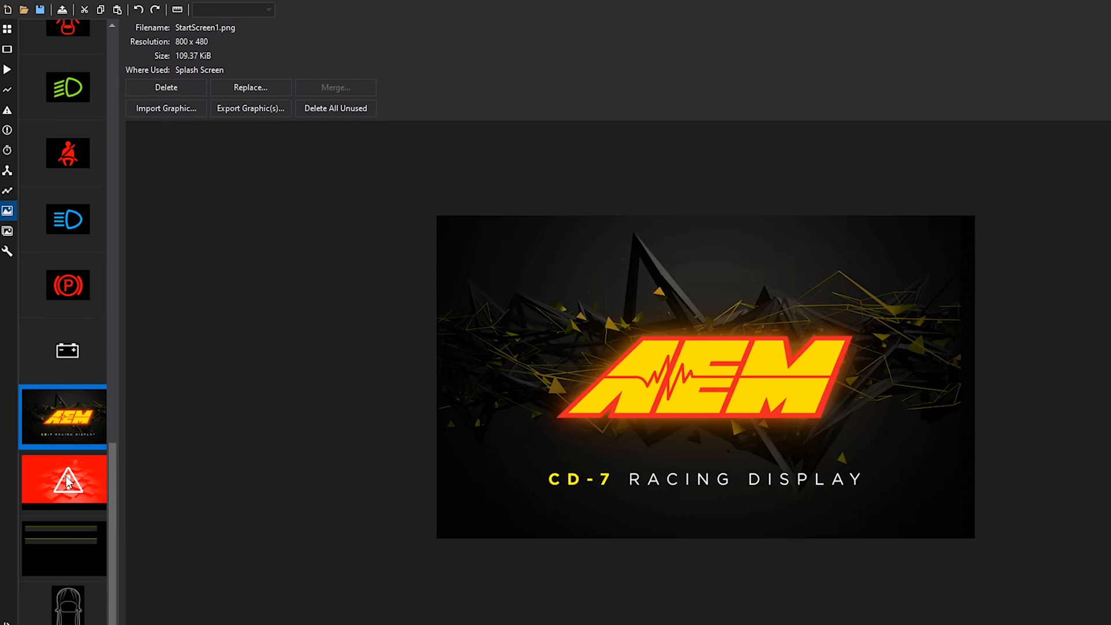
{"action": "left_click", "coordinate": [63, 481]}
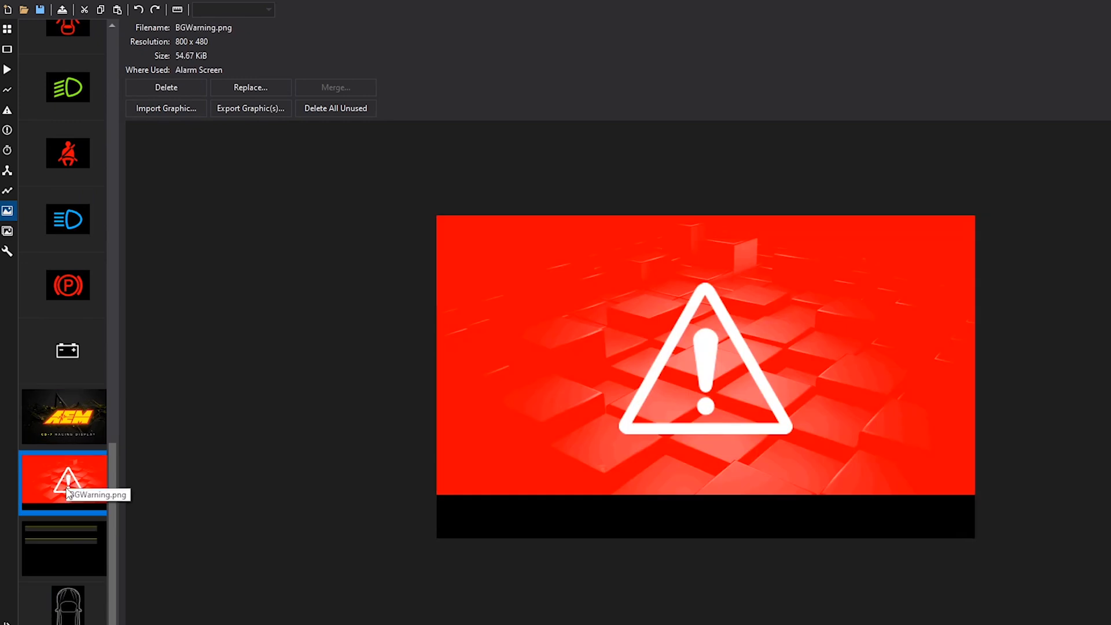
{"action": "left_click", "coordinate": [63, 549]}
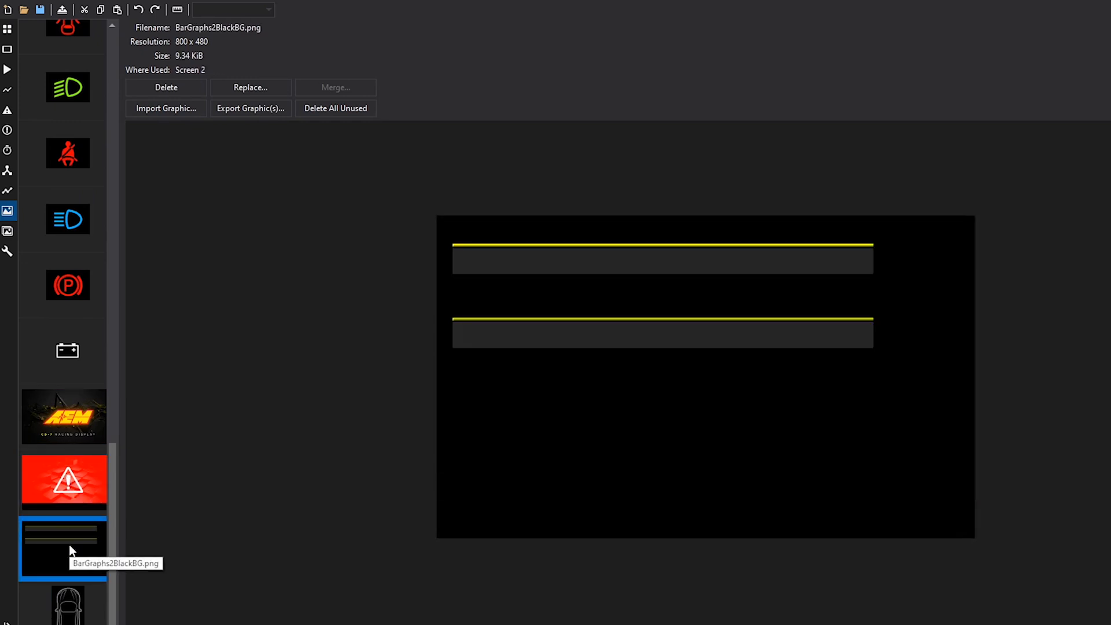
{"action": "mouse_move", "coordinate": [83, 589]}
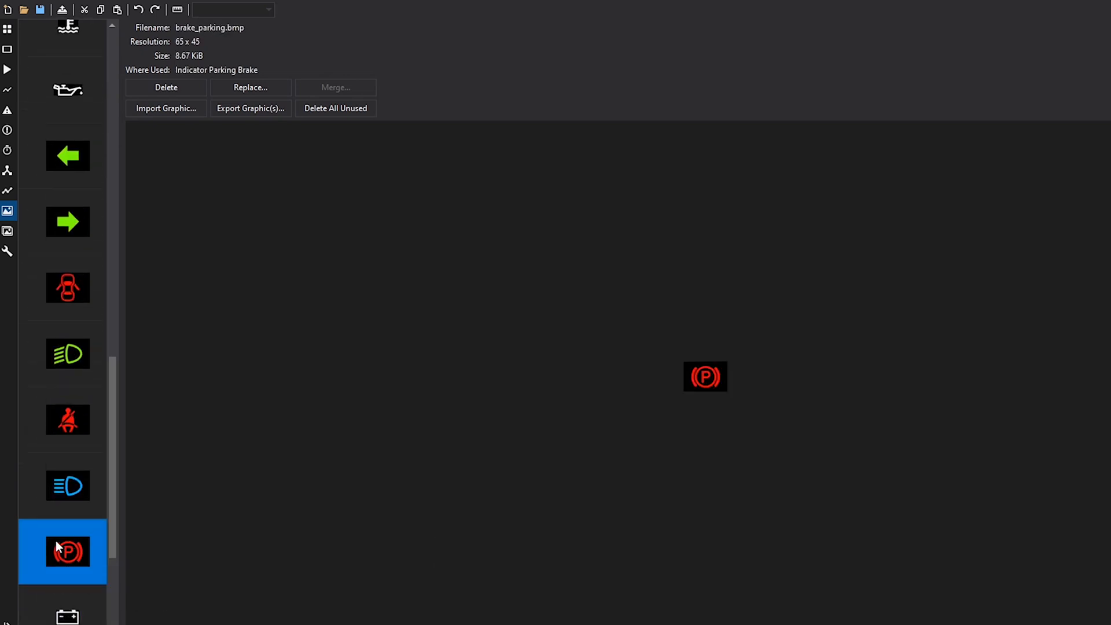
{"action": "left_click", "coordinate": [68, 287]}
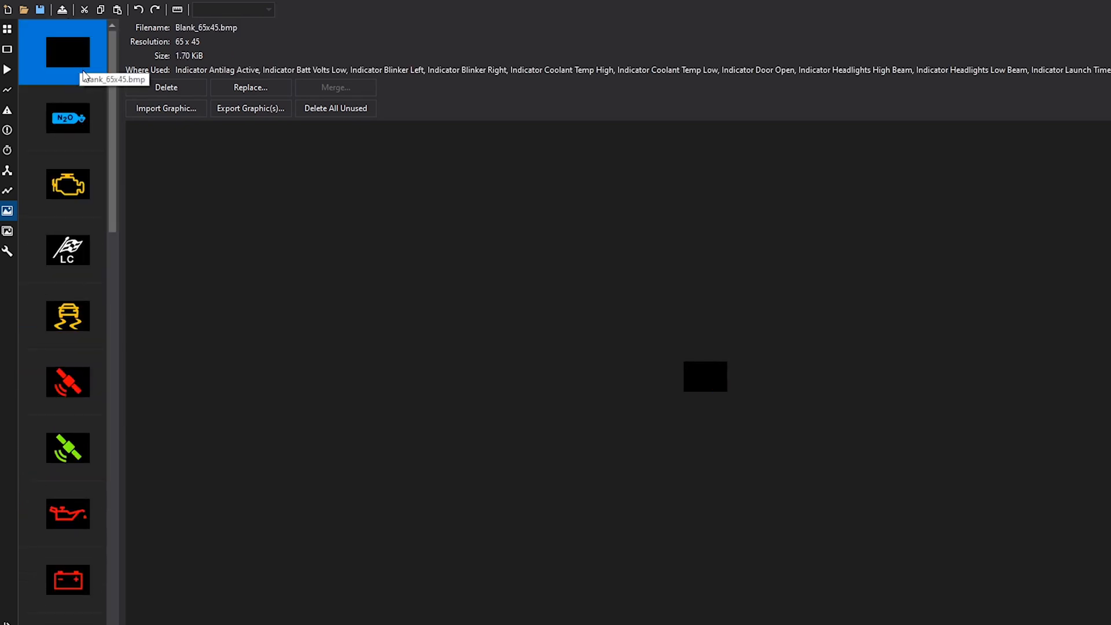
{"action": "mouse_move", "coordinate": [613, 387]}
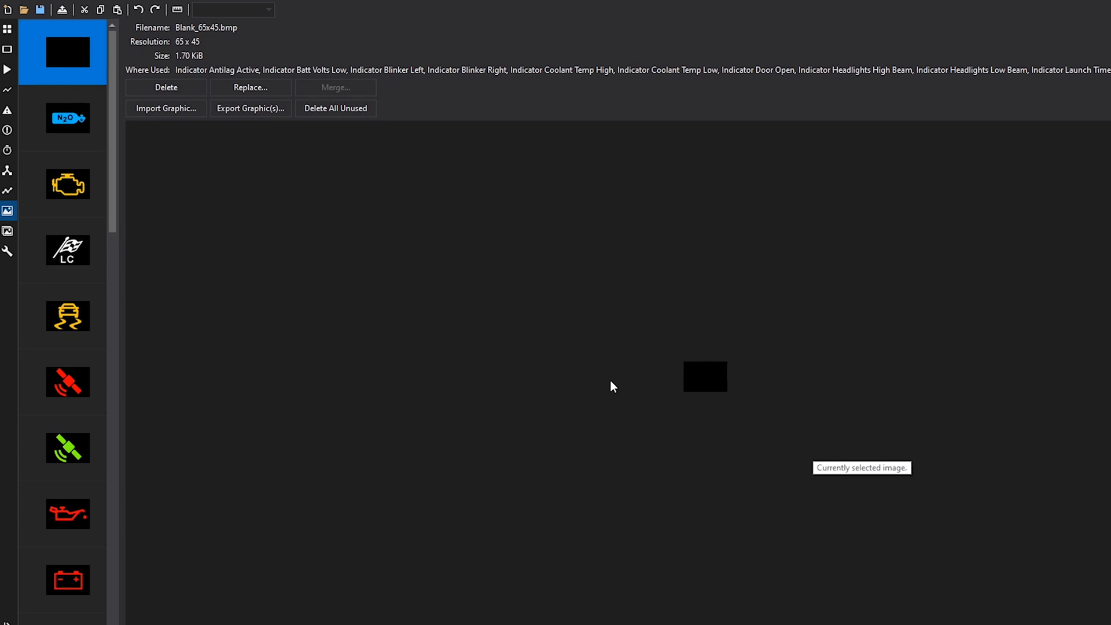
{"action": "left_click", "coordinate": [68, 184]}
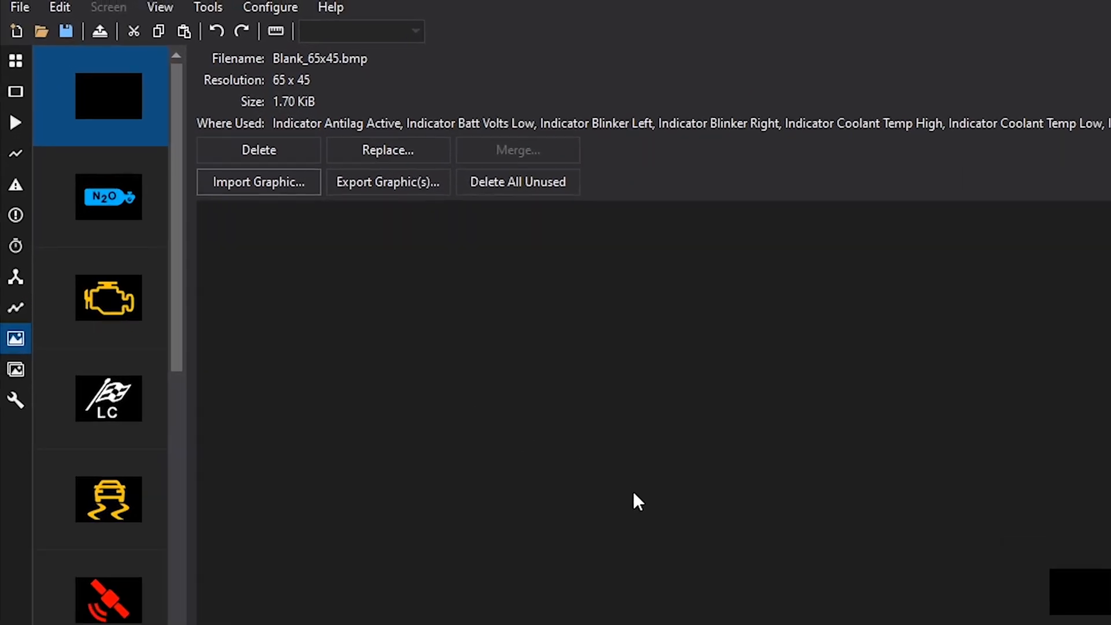
{"action": "mouse_move", "coordinate": [318, 229]}
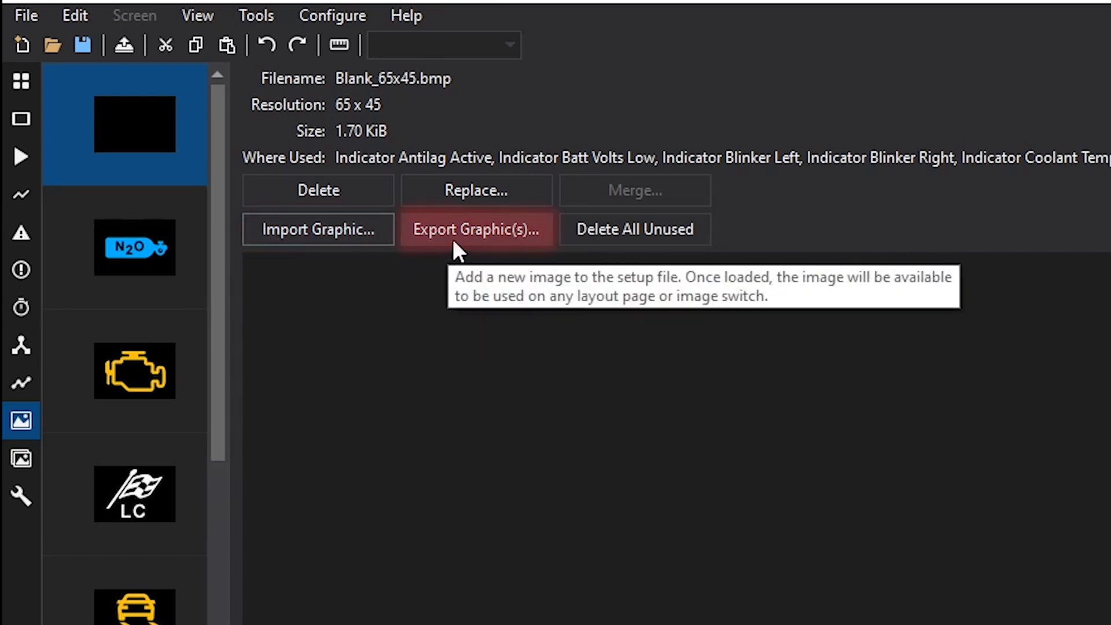
{"action": "mouse_move", "coordinate": [216, 357]}
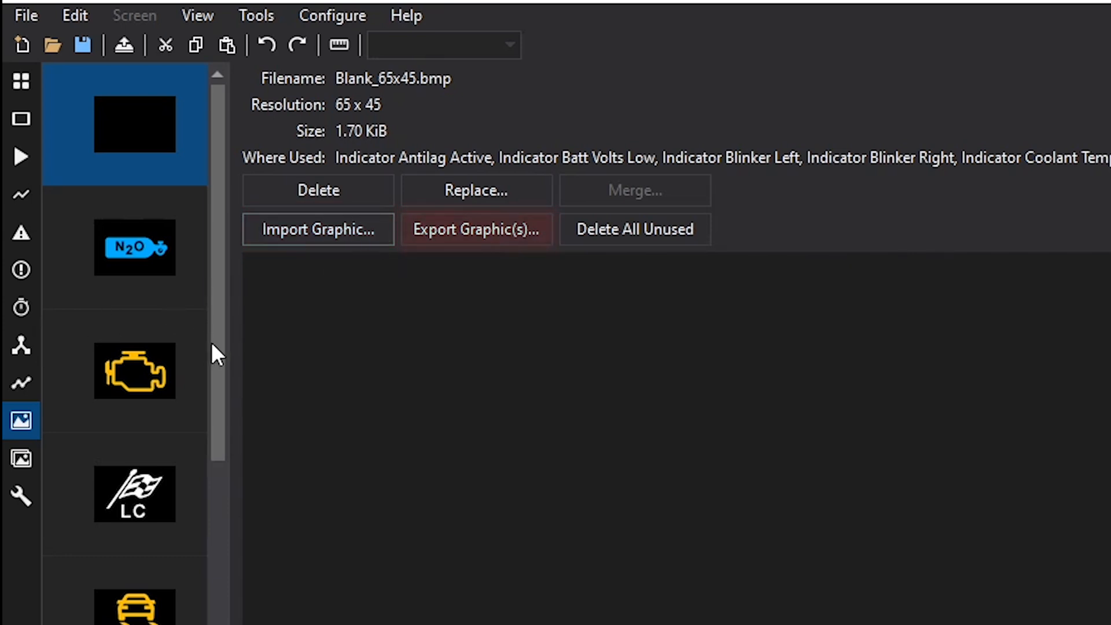
{"action": "mouse_move", "coordinate": [277, 341]}
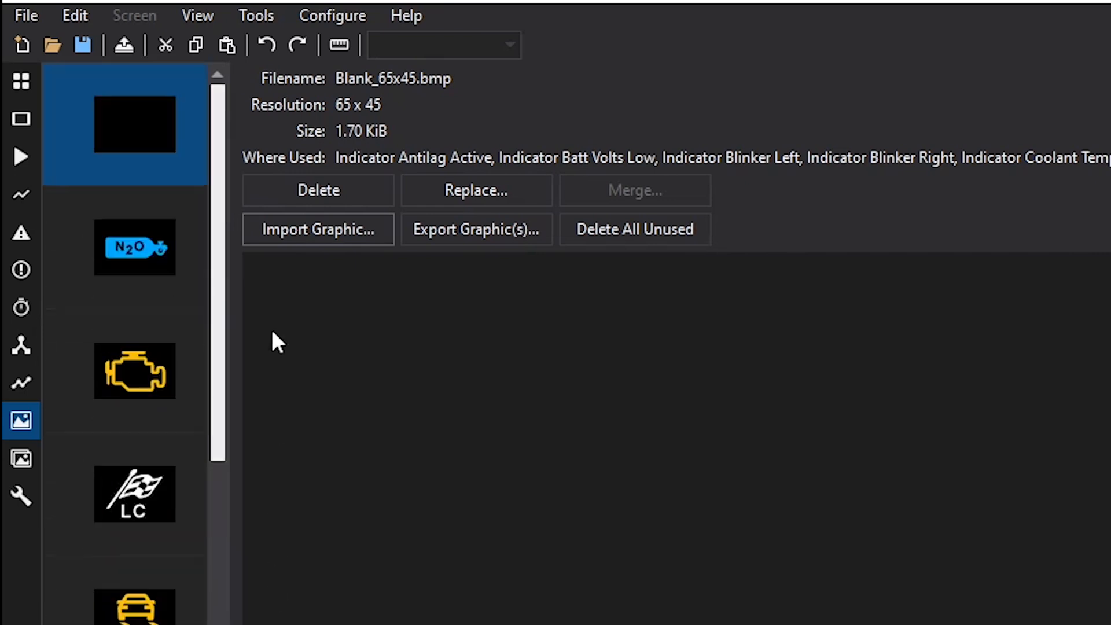
- Start Import Graphic, browse the 65x45 icon folder and select the Blank_65x45 icon
{"action": "left_click", "coordinate": [317, 229]}
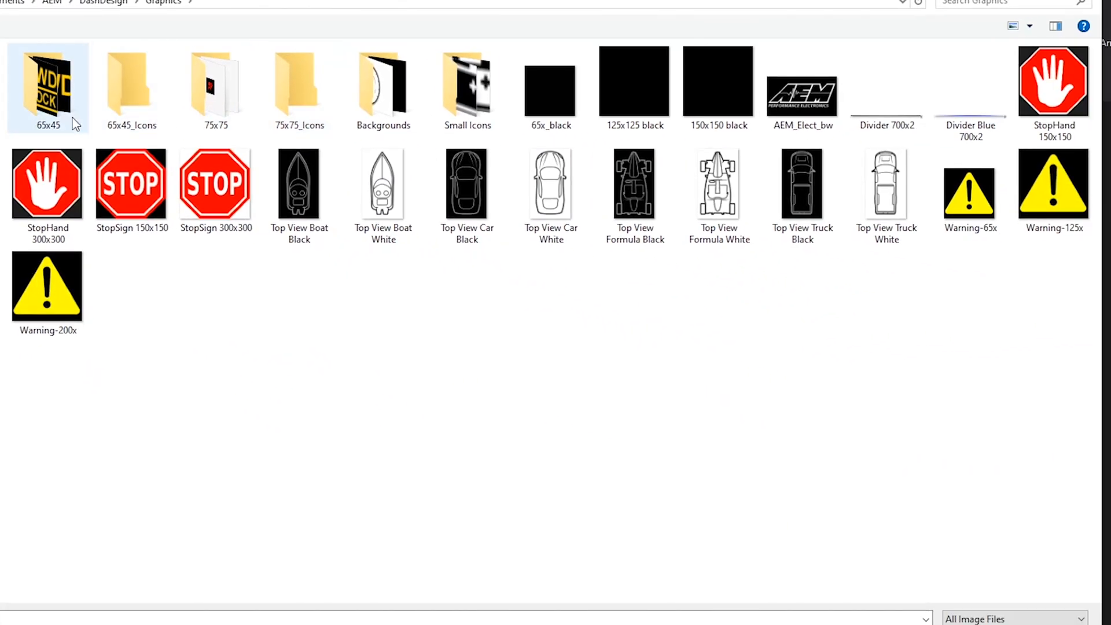
{"action": "left_click", "coordinate": [467, 85]}
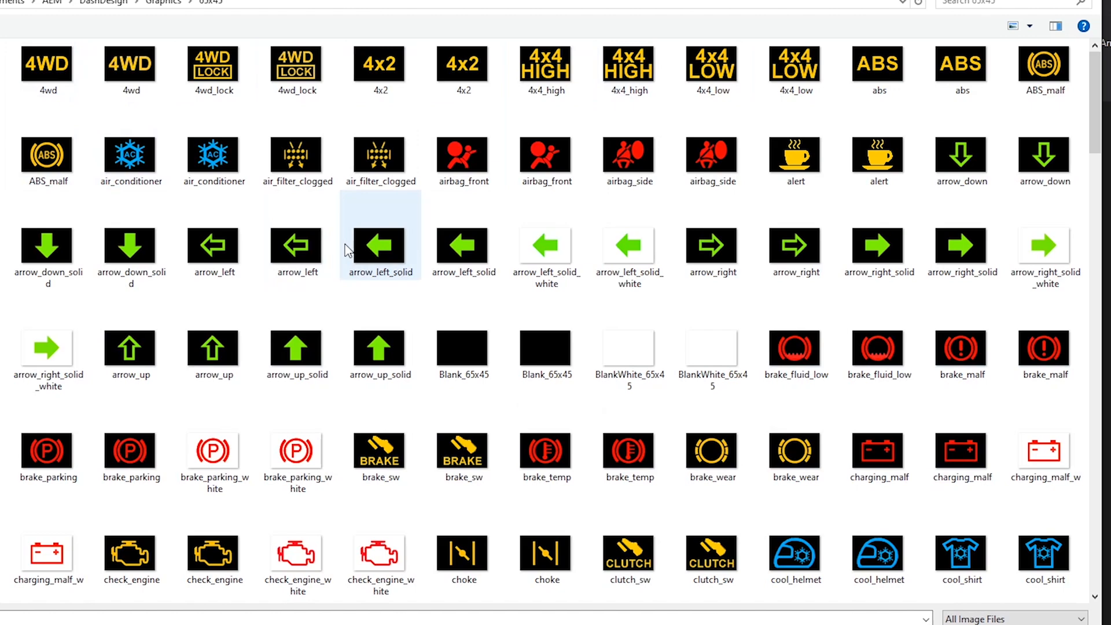
{"action": "scroll", "scroll_direction": "down", "scroll_amount": 3}
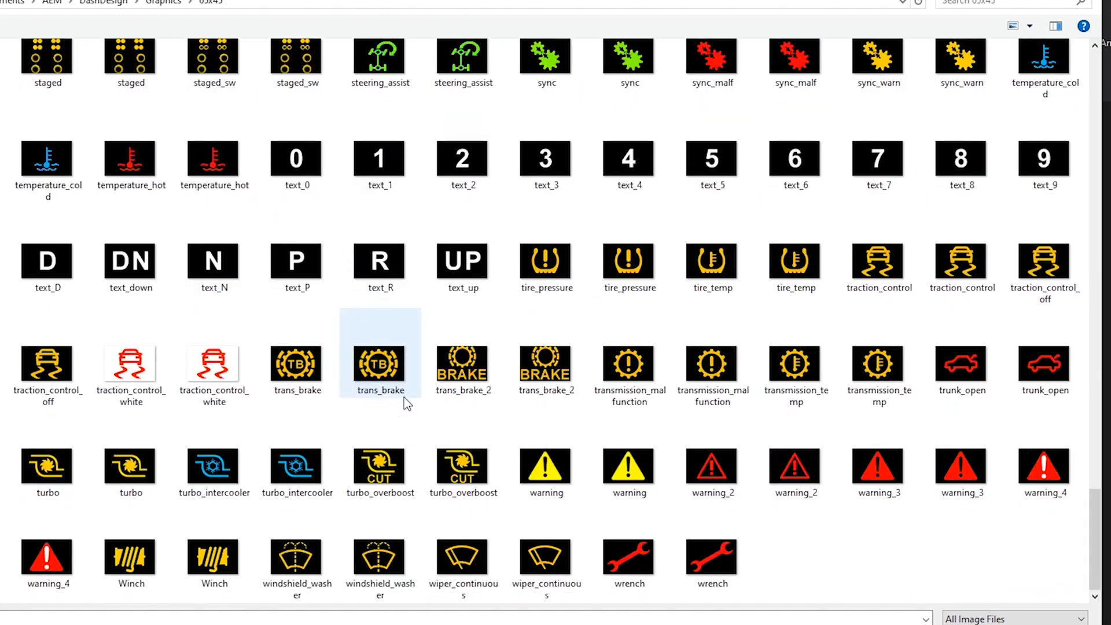
{"action": "scroll", "scroll_direction": "up", "scroll_amount": 3}
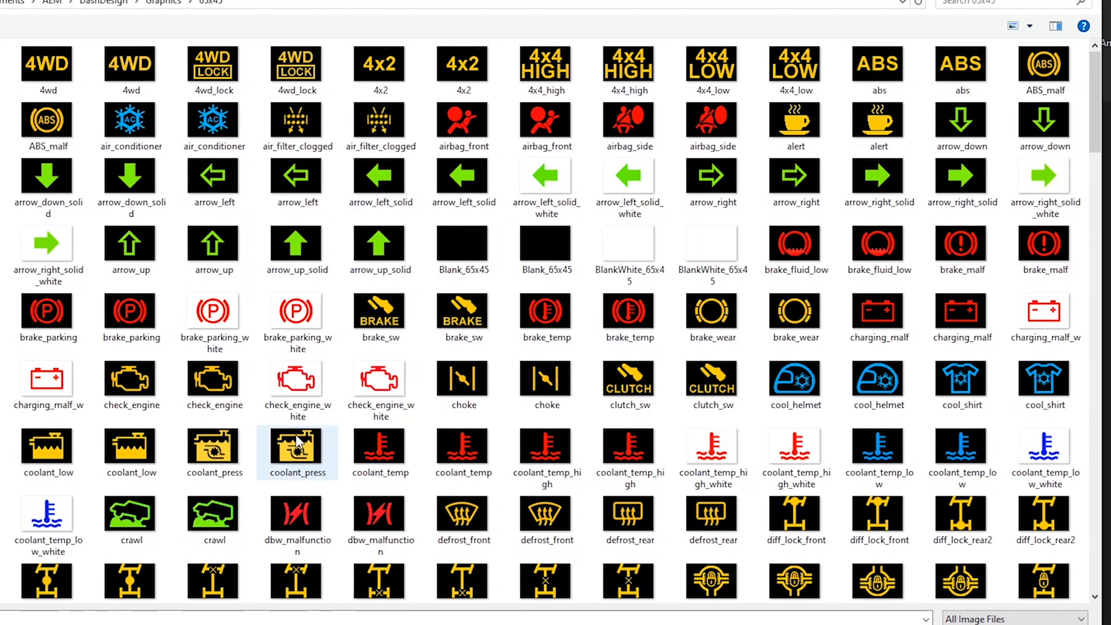
{"action": "left_click", "coordinate": [627, 248]}
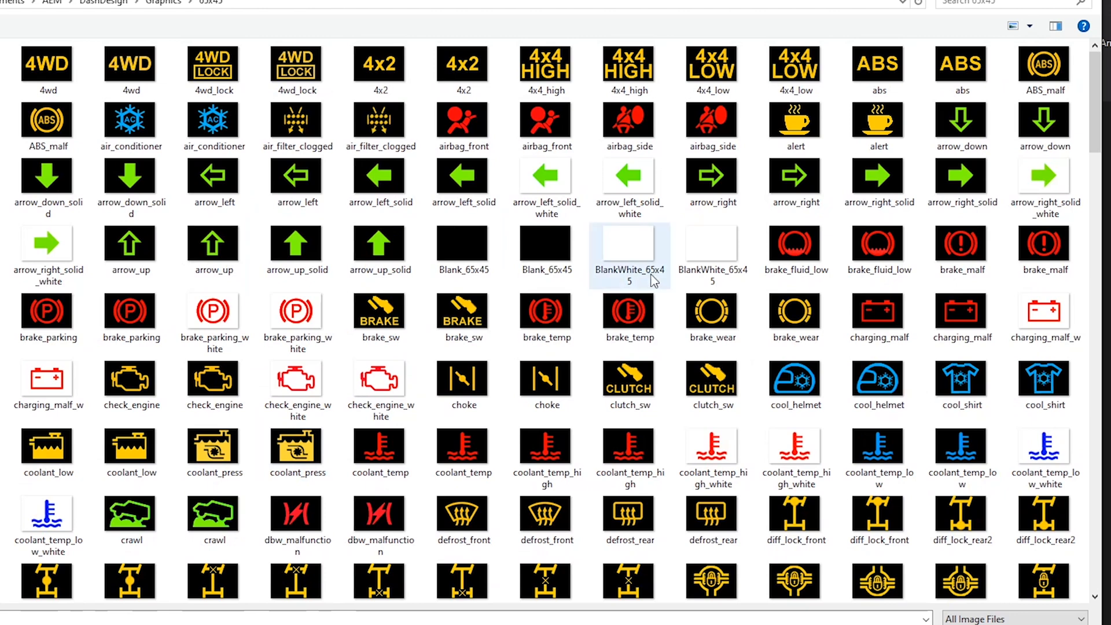
{"action": "mouse_move", "coordinate": [381, 175]}
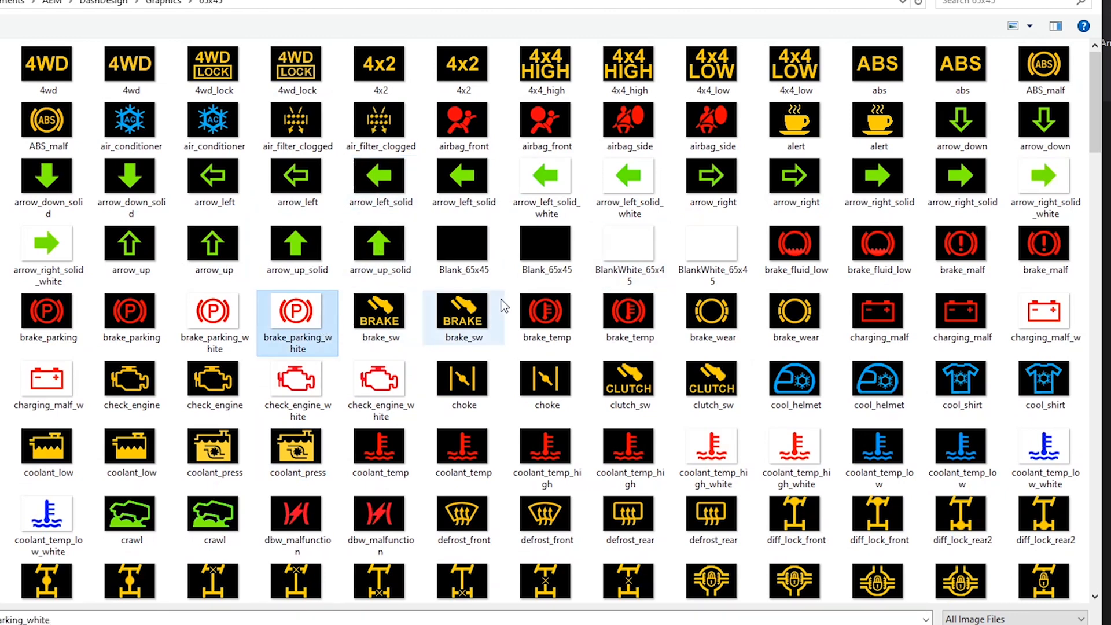
{"action": "left_click", "coordinate": [463, 250]}
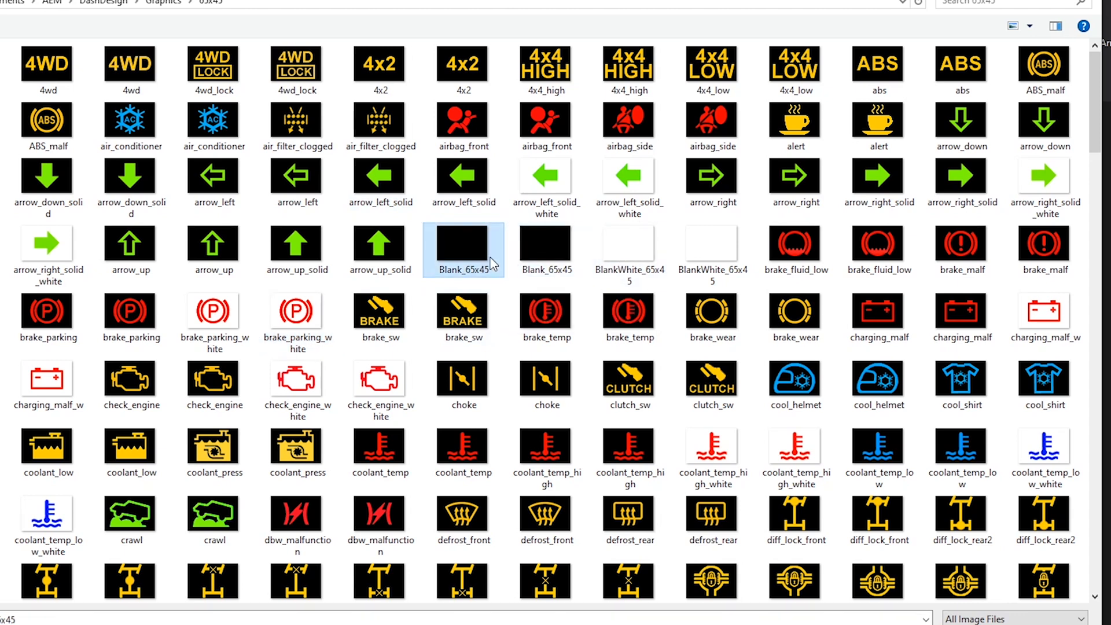
{"action": "left_click", "coordinate": [627, 243]}
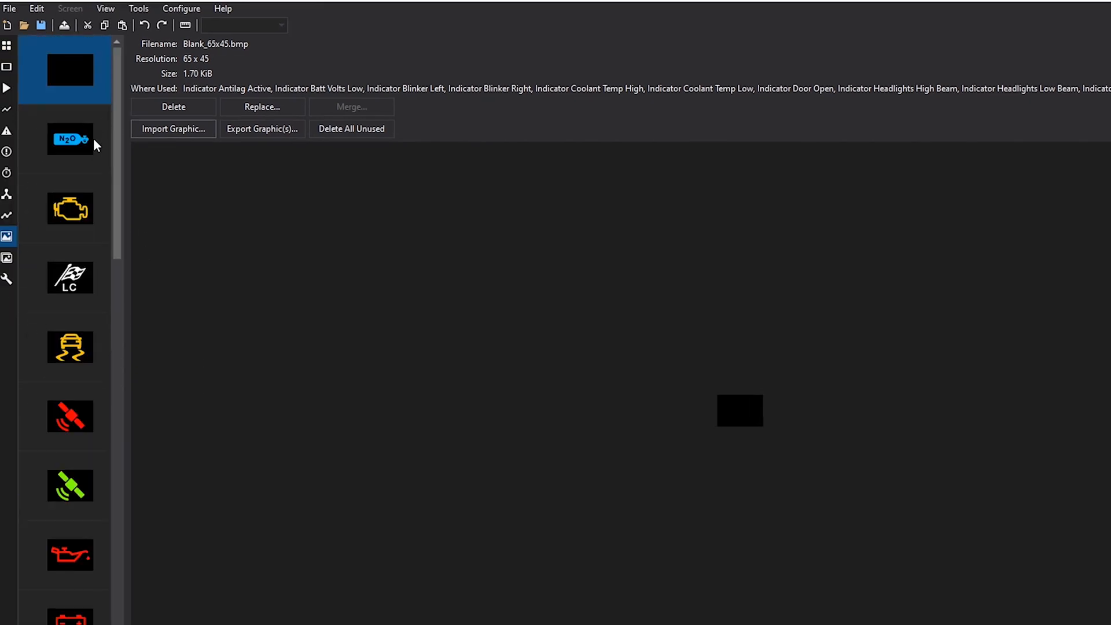
{"action": "mouse_move", "coordinate": [71, 149]}
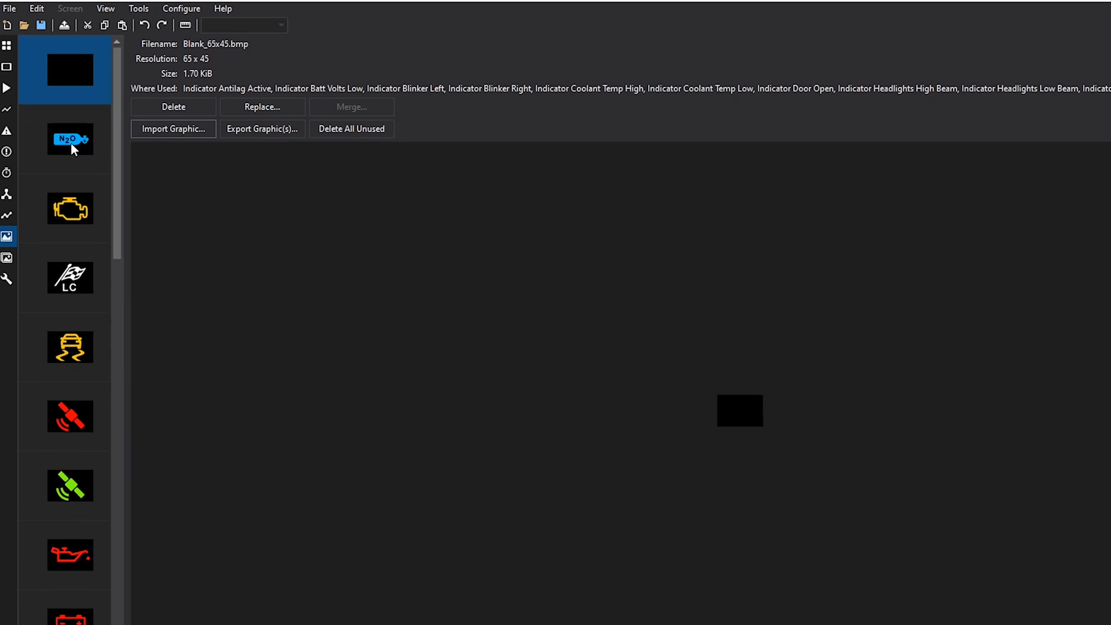
- Check the traction control and oil pressure graphics, then review the Headlights Low Beam and other selectors
{"action": "left_click", "coordinate": [71, 347]}
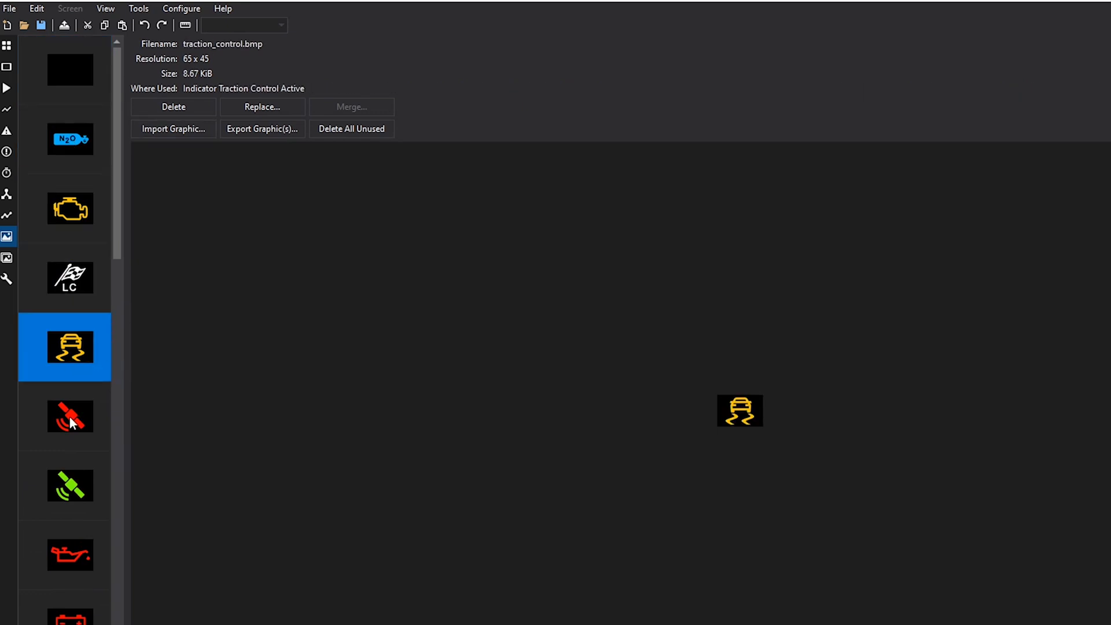
{"action": "left_click", "coordinate": [70, 554]}
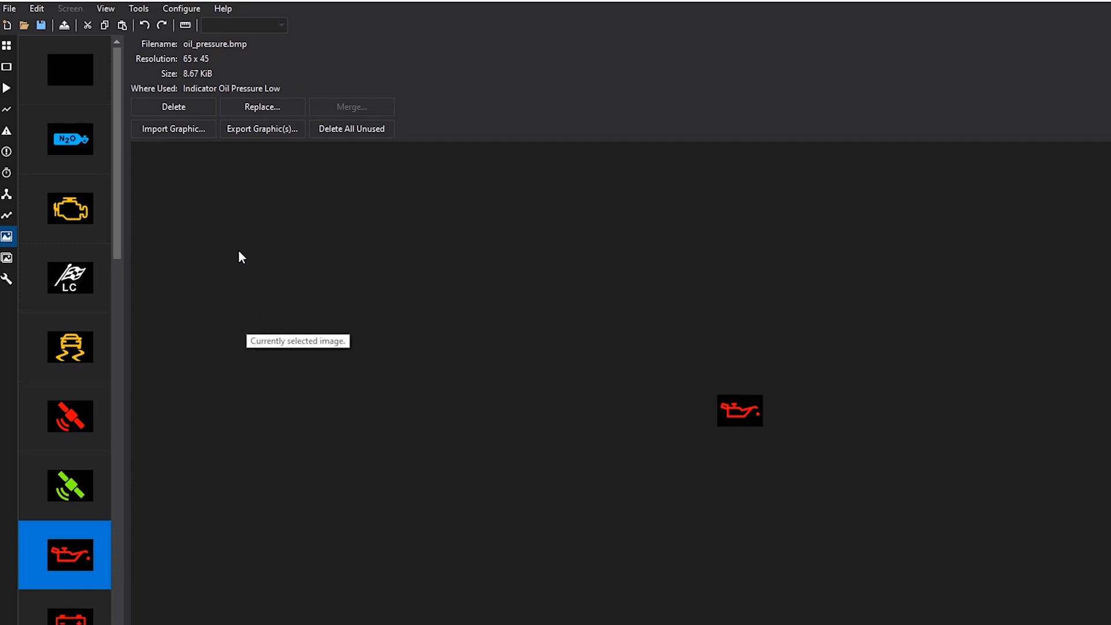
{"action": "mouse_move", "coordinate": [7, 257]}
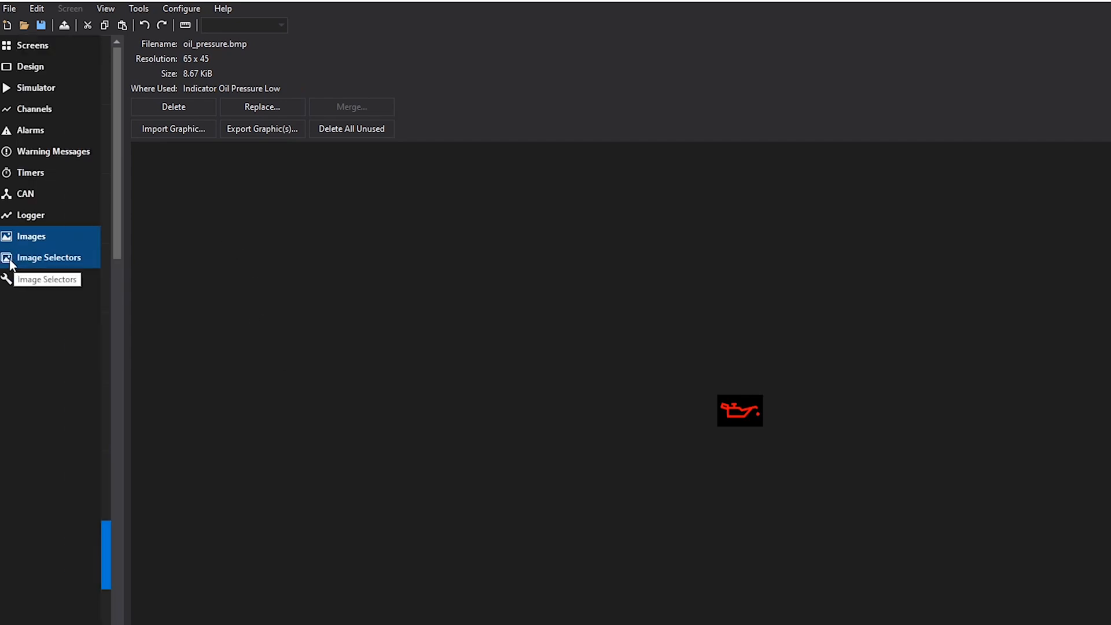
{"action": "left_click", "coordinate": [48, 257]}
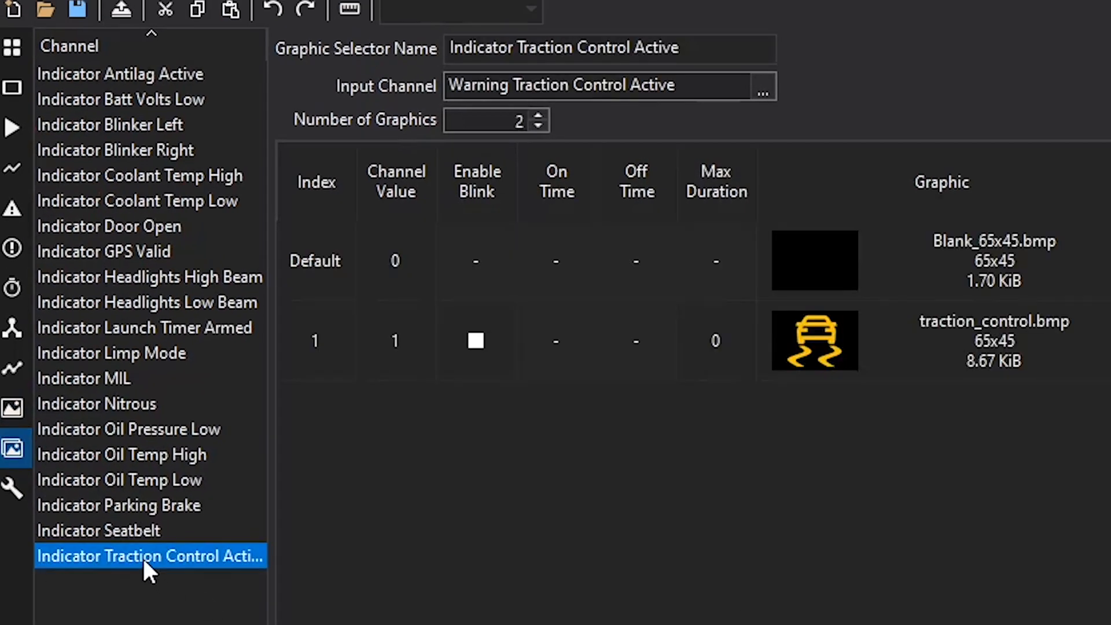
{"action": "left_click", "coordinate": [150, 302]}
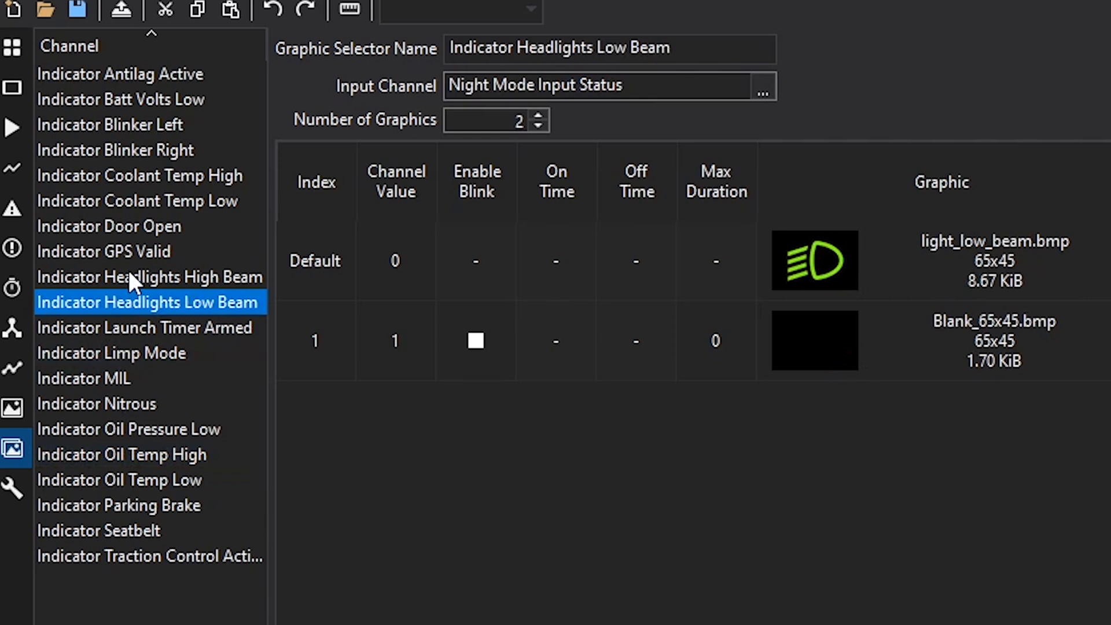
{"action": "left_click", "coordinate": [149, 557]}
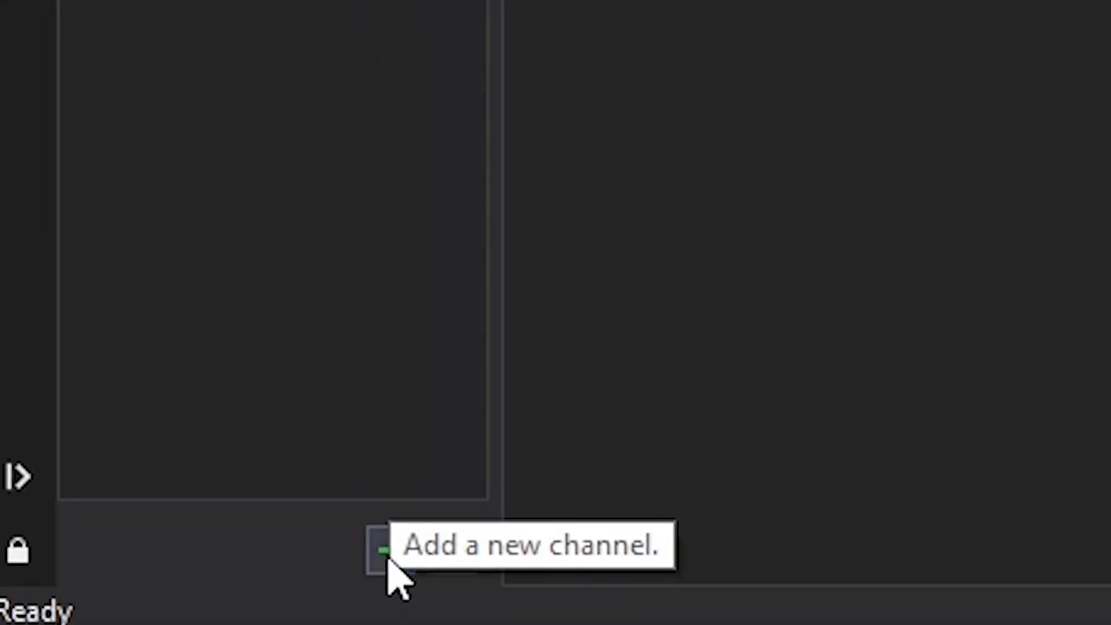
- Add a new image selector named Test Turn Signal with Spare 1 Status as input channel
{"action": "left_click", "coordinate": [375, 549]}
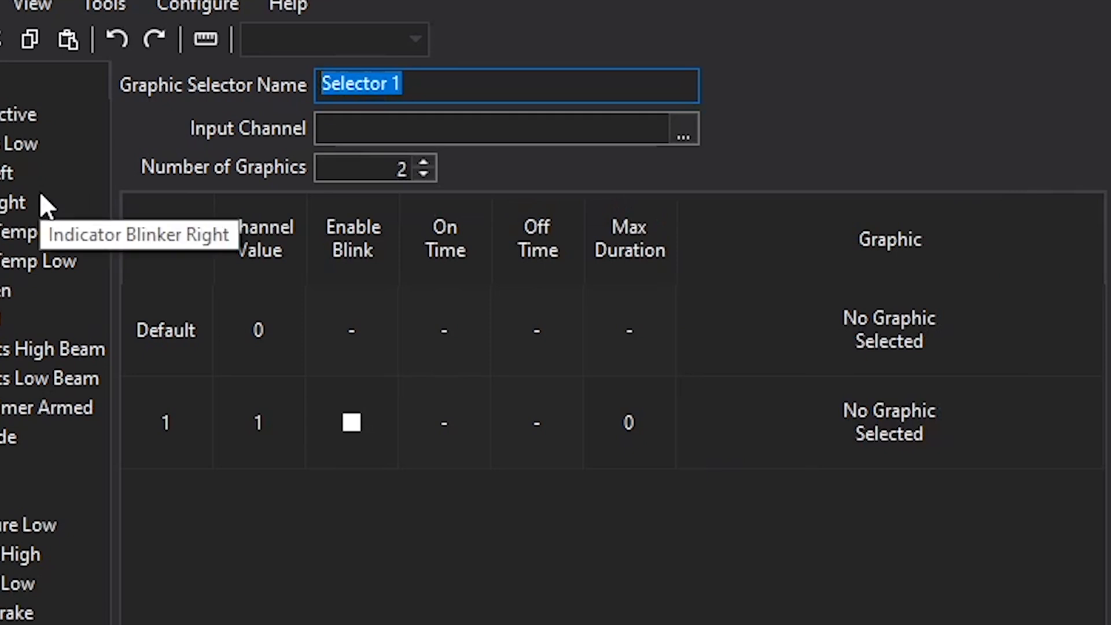
{"action": "type", "text": "test Turn"}
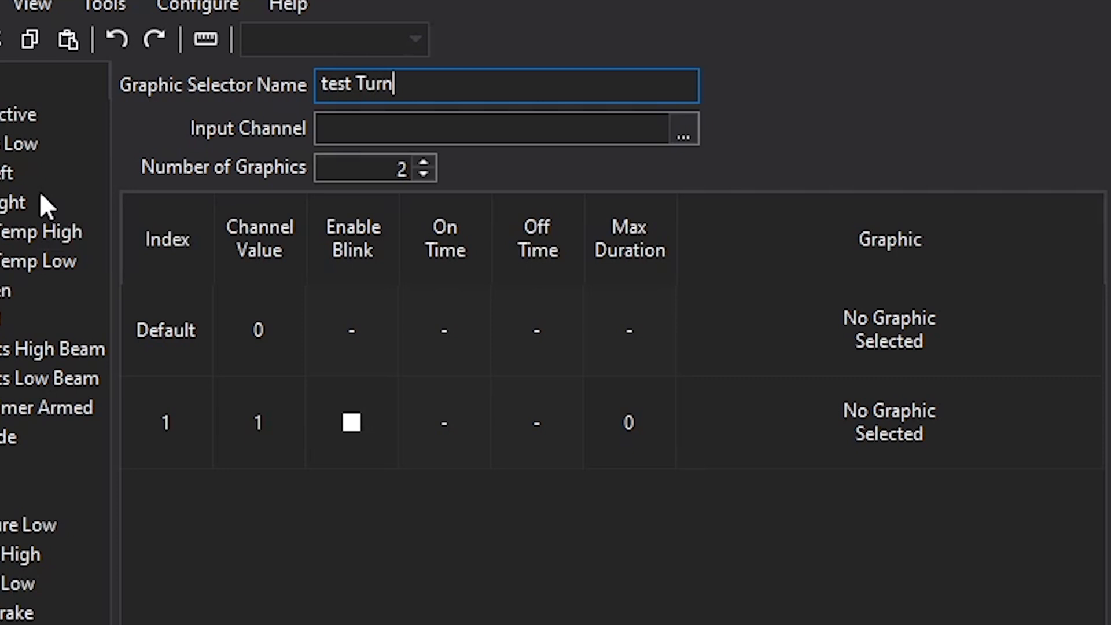
{"action": "type", "text": "Test Turn Signal"}
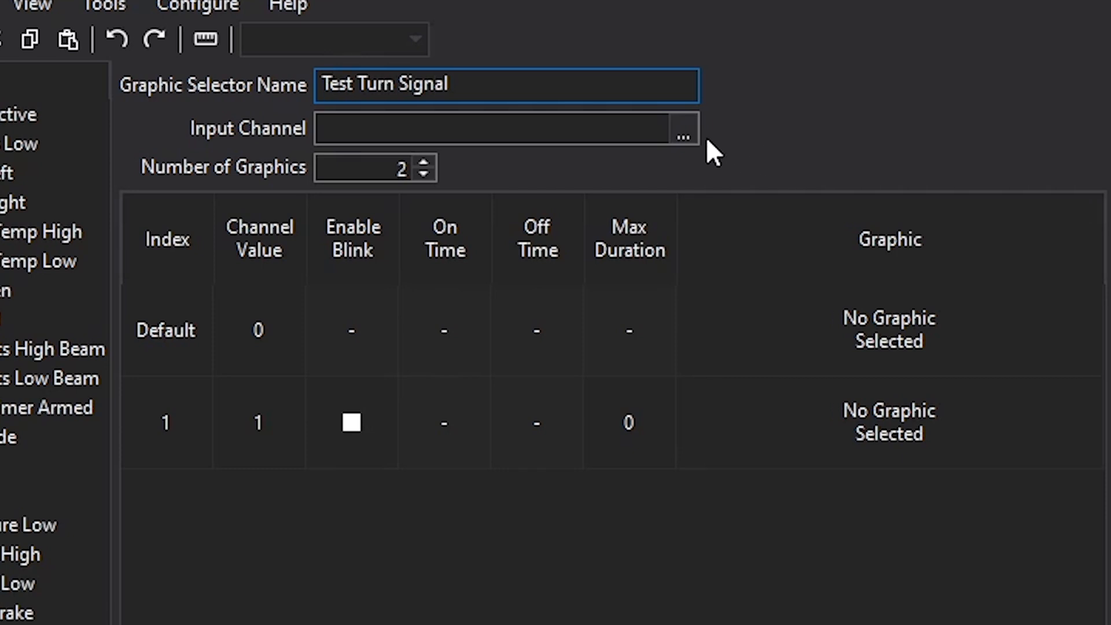
{"action": "left_click", "coordinate": [505, 129]}
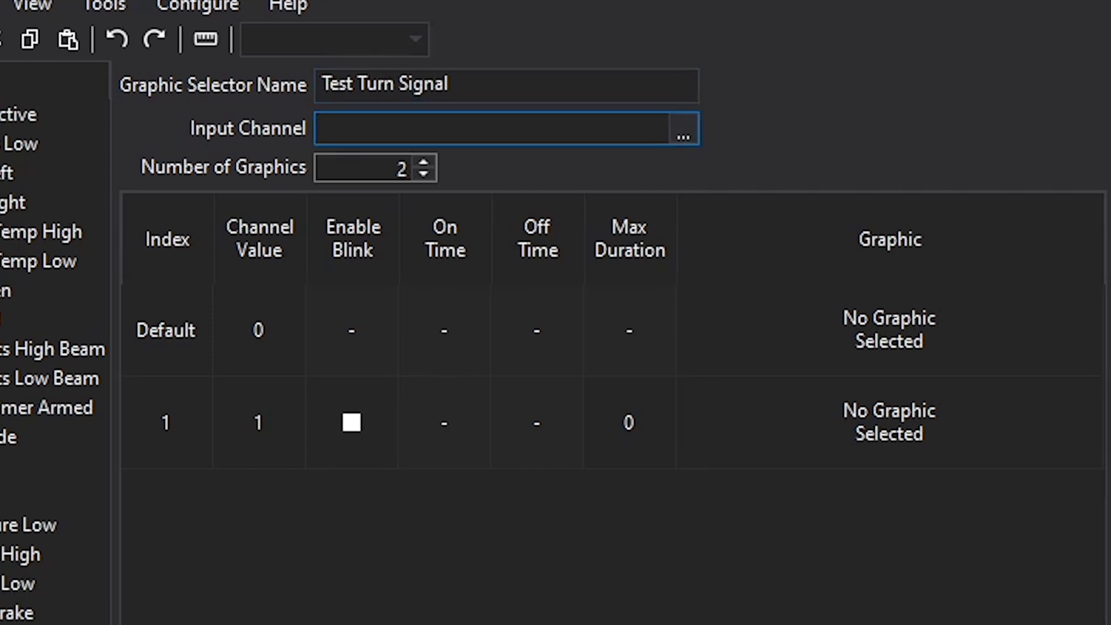
{"action": "left_click", "coordinate": [682, 129]}
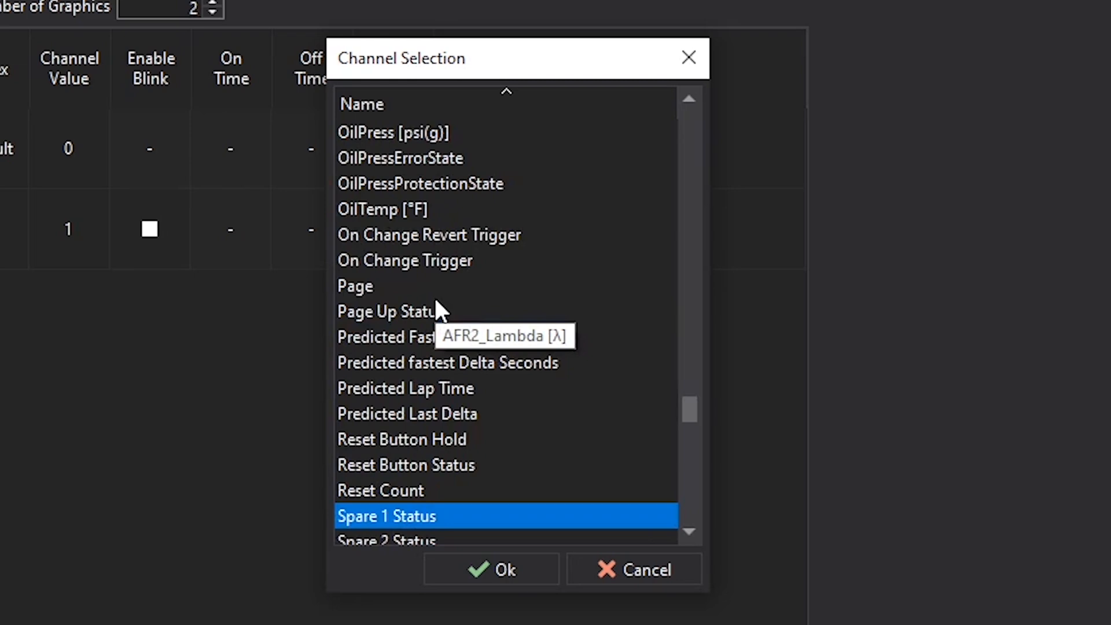
{"action": "left_click", "coordinate": [490, 570]}
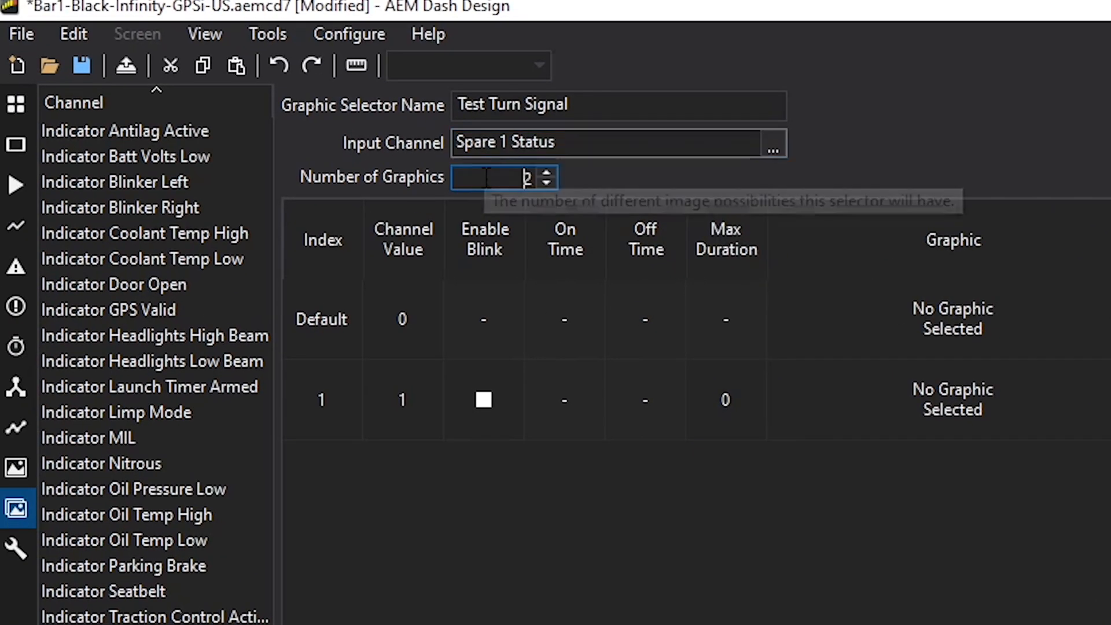
{"action": "mouse_move", "coordinate": [381, 243]}
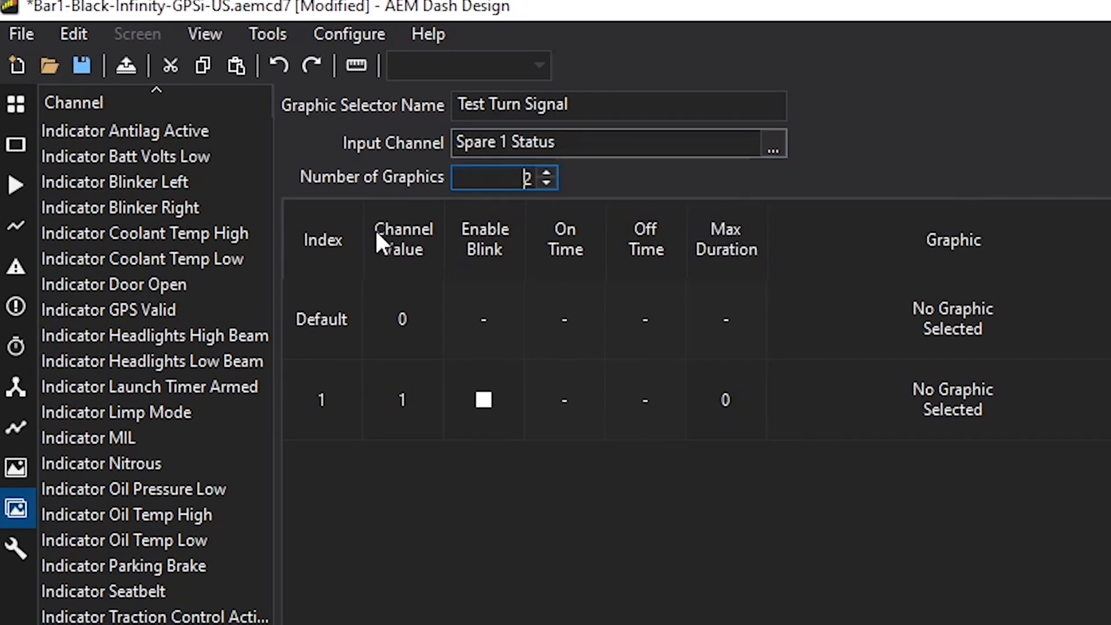
- Enable blinking for channel value 1, leaving the default row's blink setting checked
{"action": "left_click", "coordinate": [402, 320]}
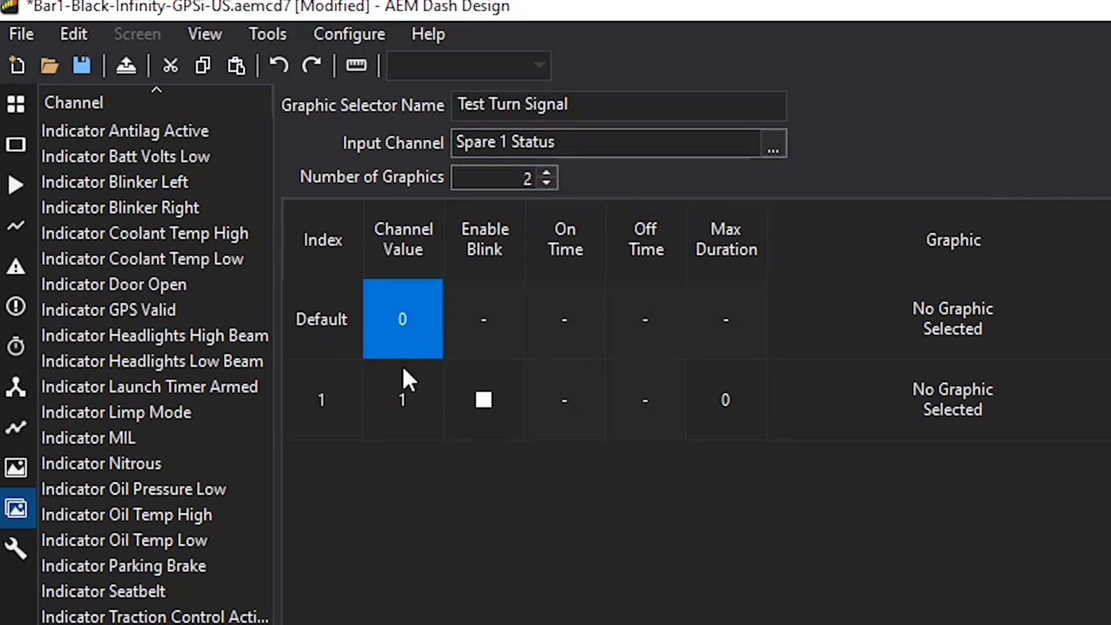
{"action": "left_click", "coordinate": [484, 319]}
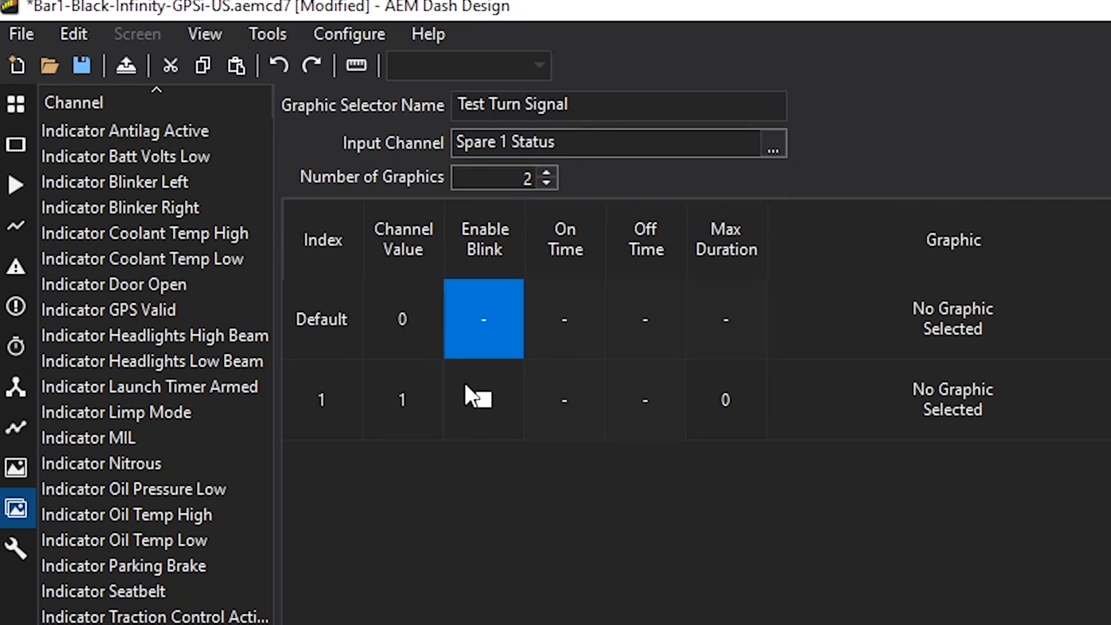
{"action": "left_click", "coordinate": [484, 400]}
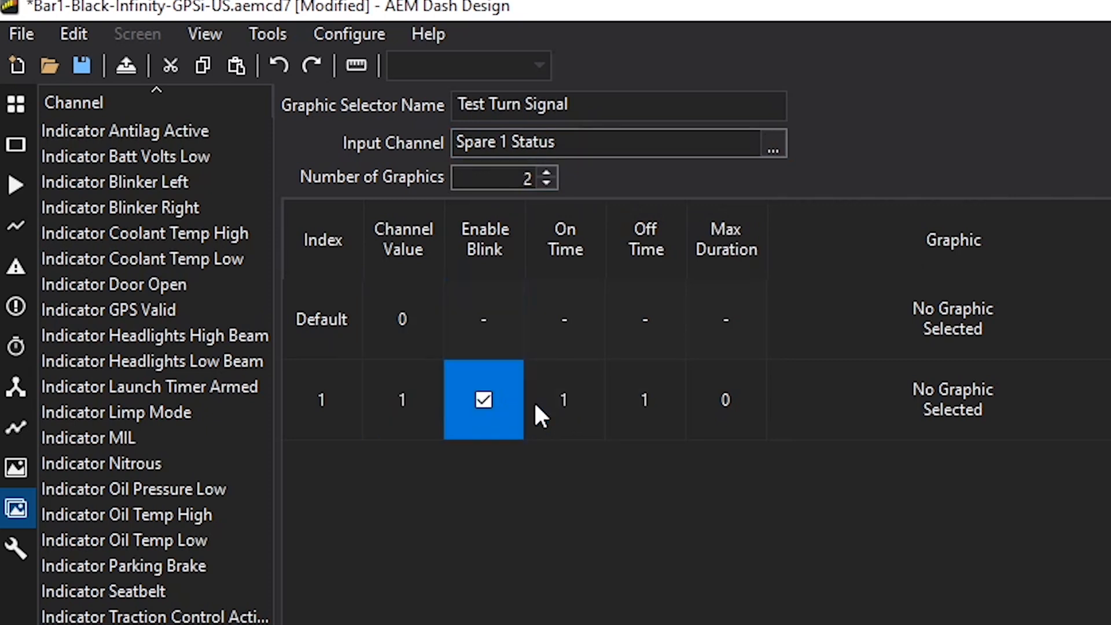
{"action": "mouse_move", "coordinate": [565, 411]}
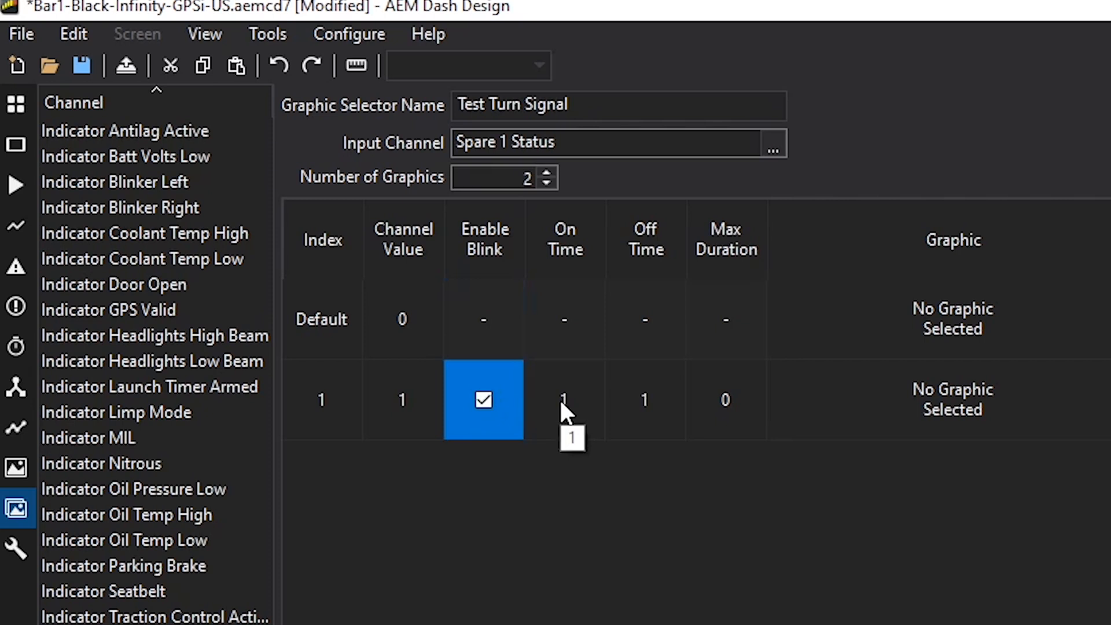
{"action": "left_click", "coordinate": [952, 319]}
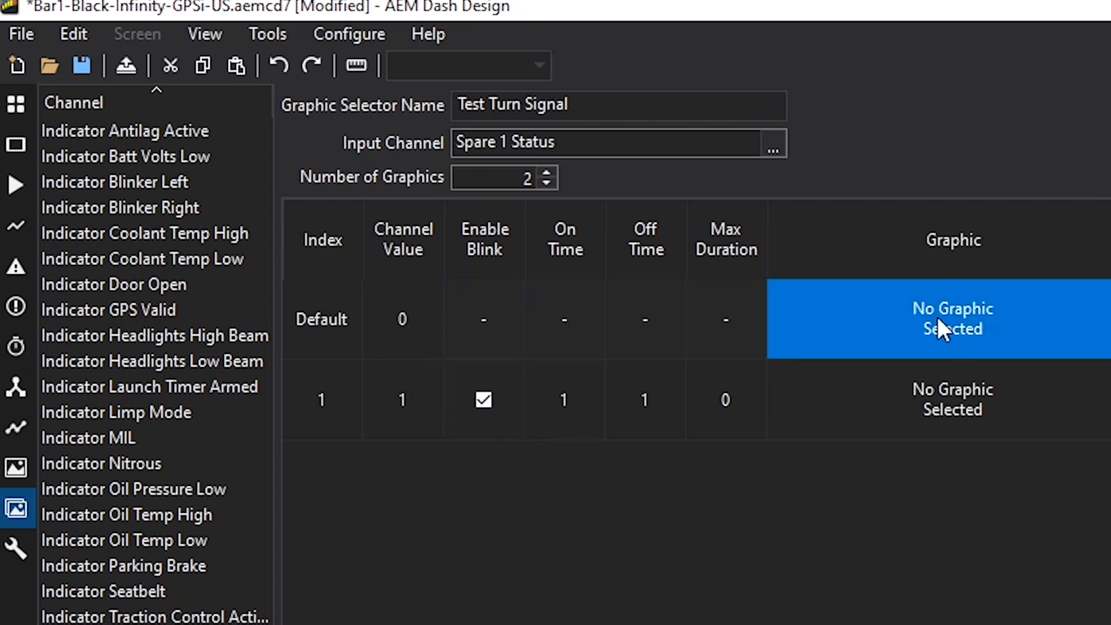
- Keep the blank default graphic and assign arrow_right_solid.bmp to value 1
{"action": "left_click", "coordinate": [952, 319]}
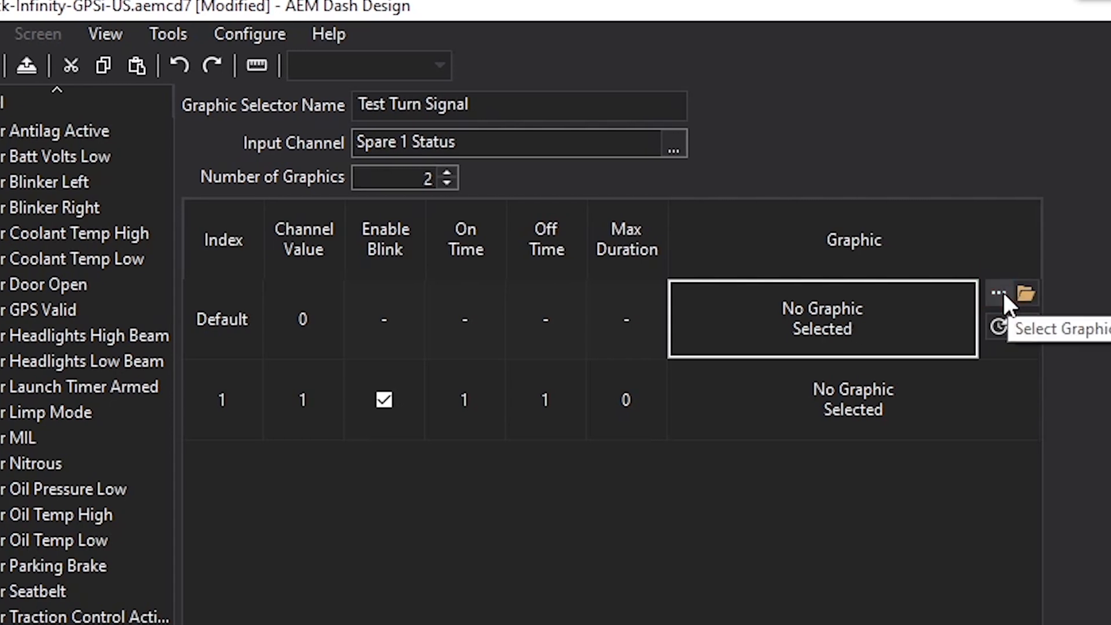
{"action": "left_click", "coordinate": [998, 293]}
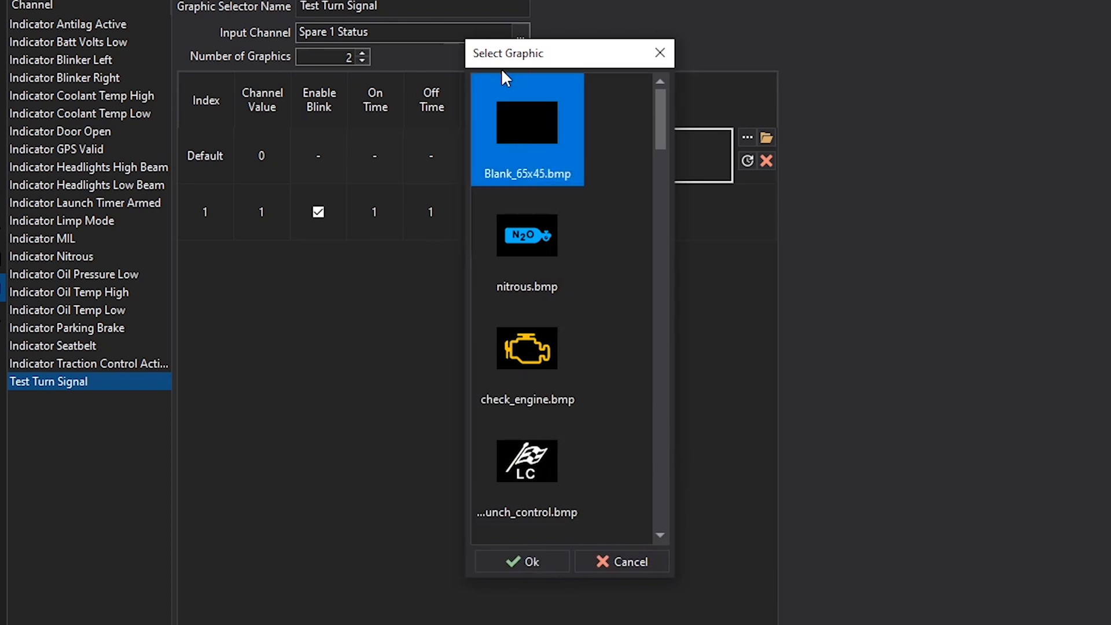
{"action": "mouse_move", "coordinate": [510, 126]}
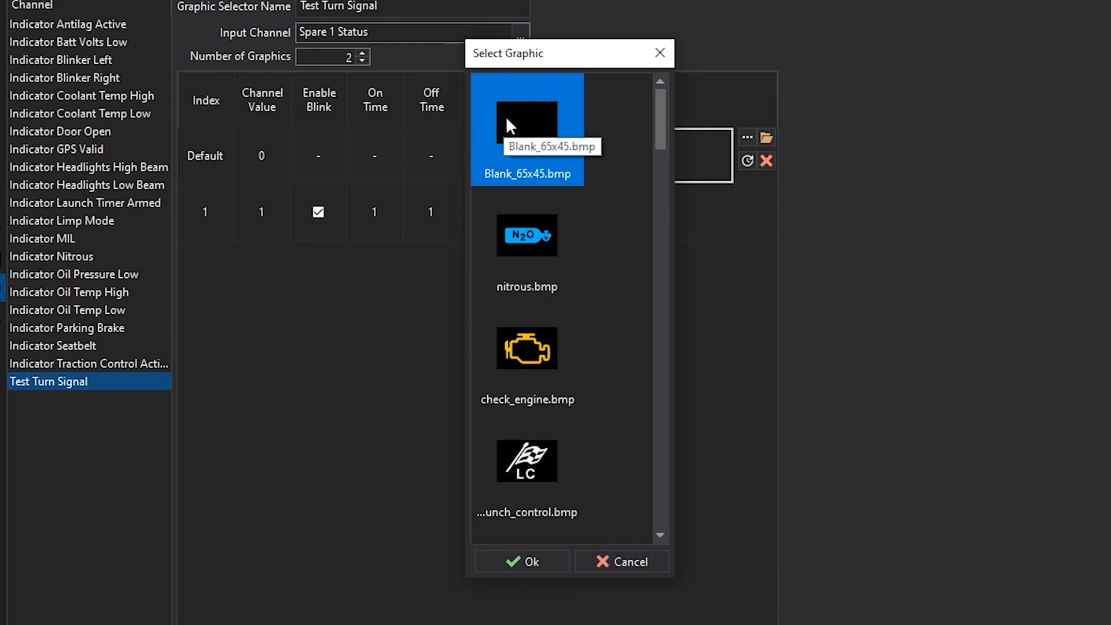
{"action": "mouse_move", "coordinate": [551, 81]}
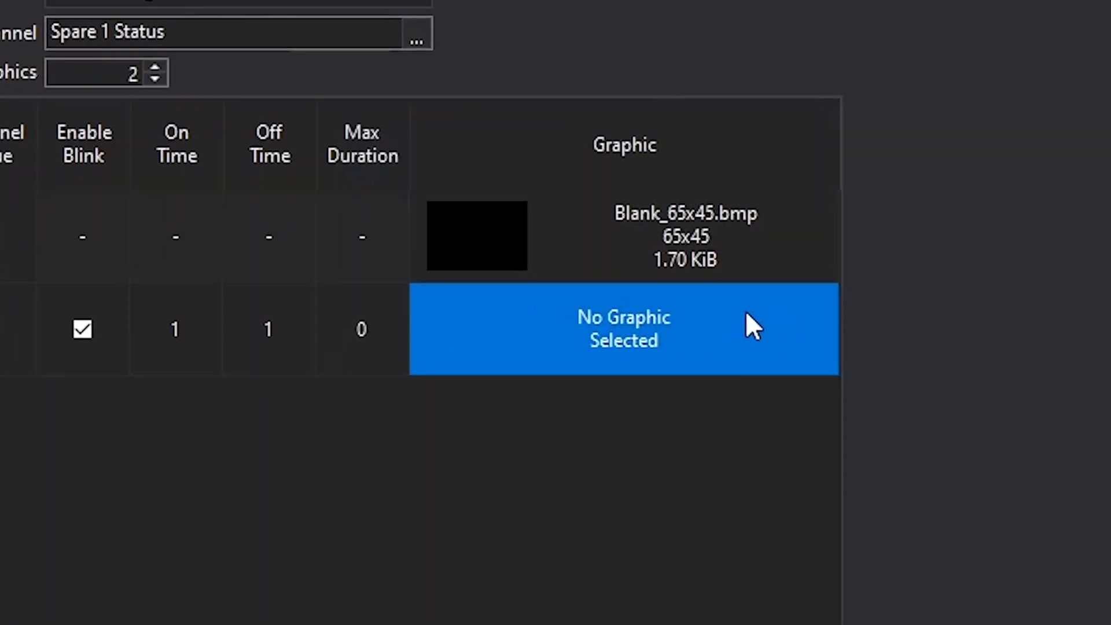
{"action": "mouse_move", "coordinate": [792, 305]}
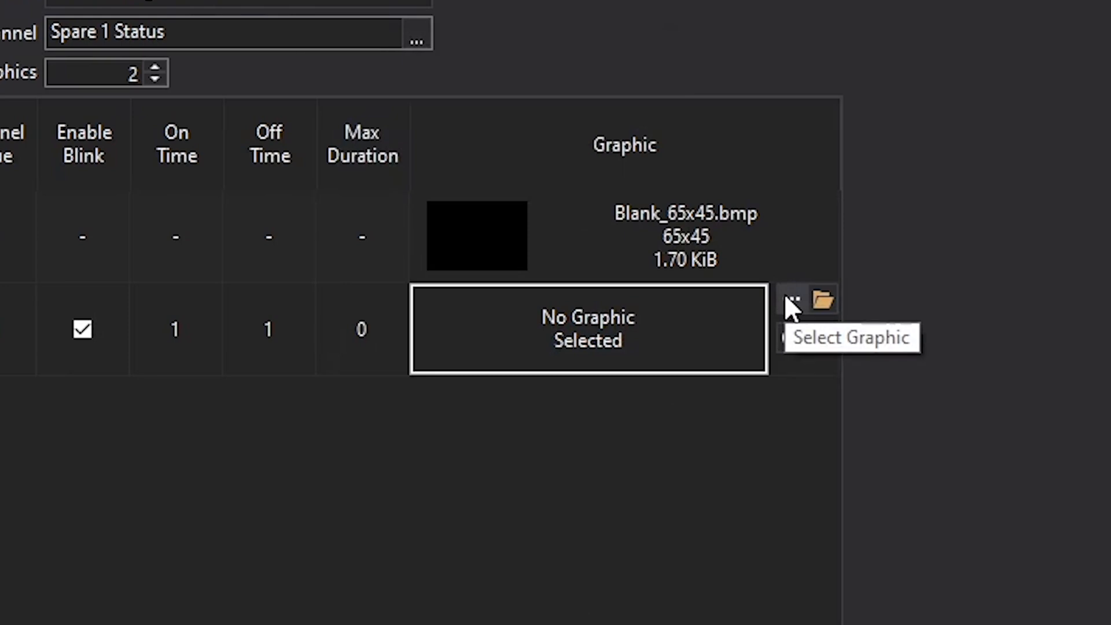
{"action": "left_click", "coordinate": [822, 299]}
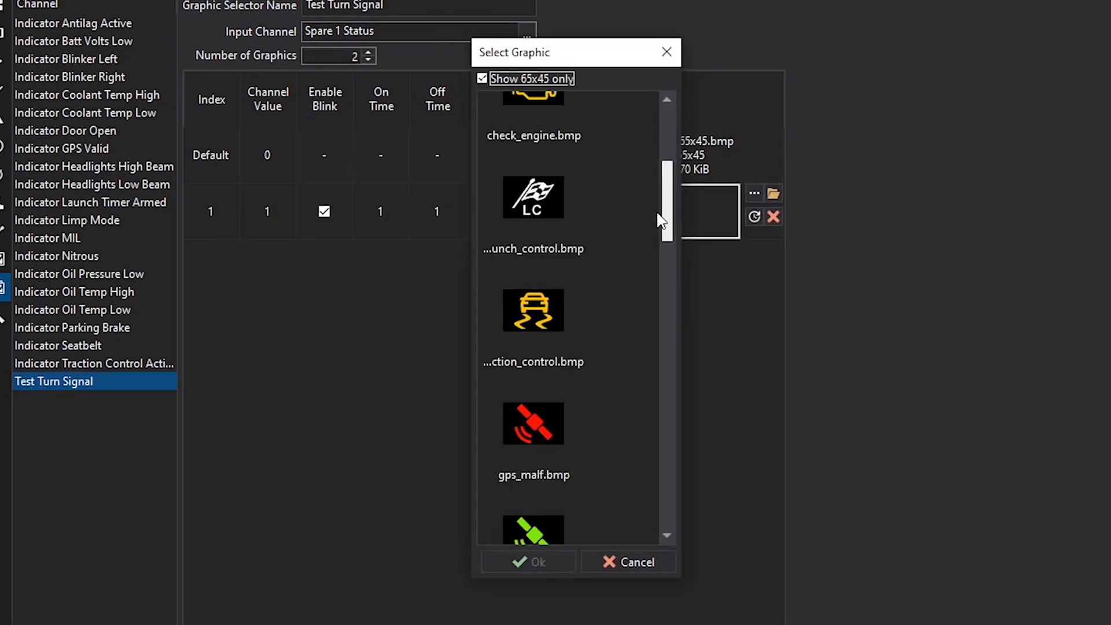
{"action": "left_click", "coordinate": [533, 423]}
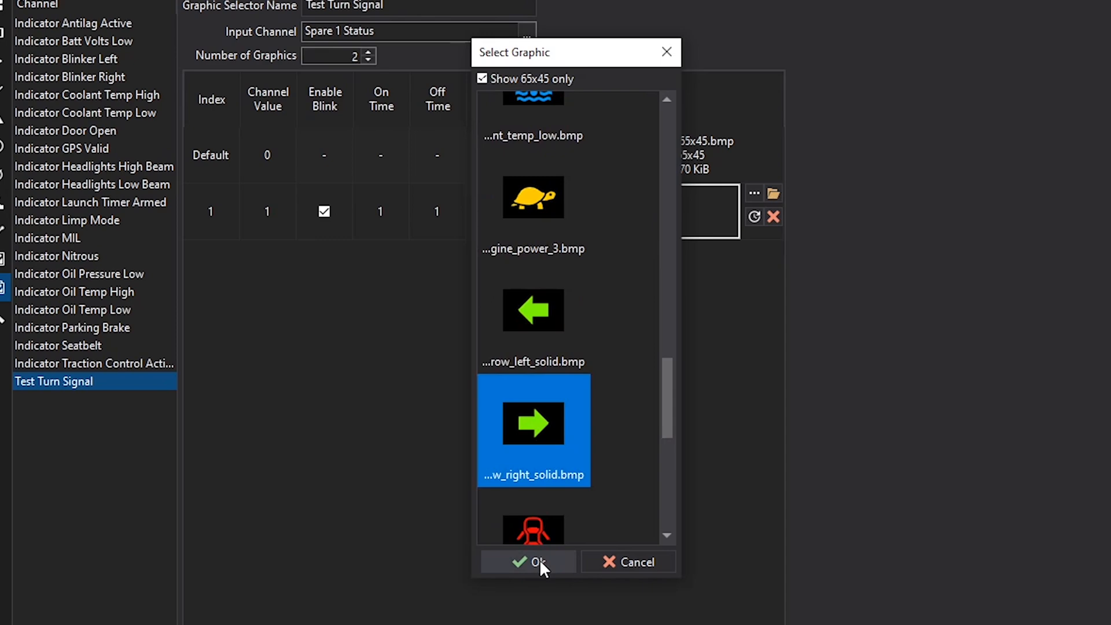
{"action": "left_click", "coordinate": [528, 562]}
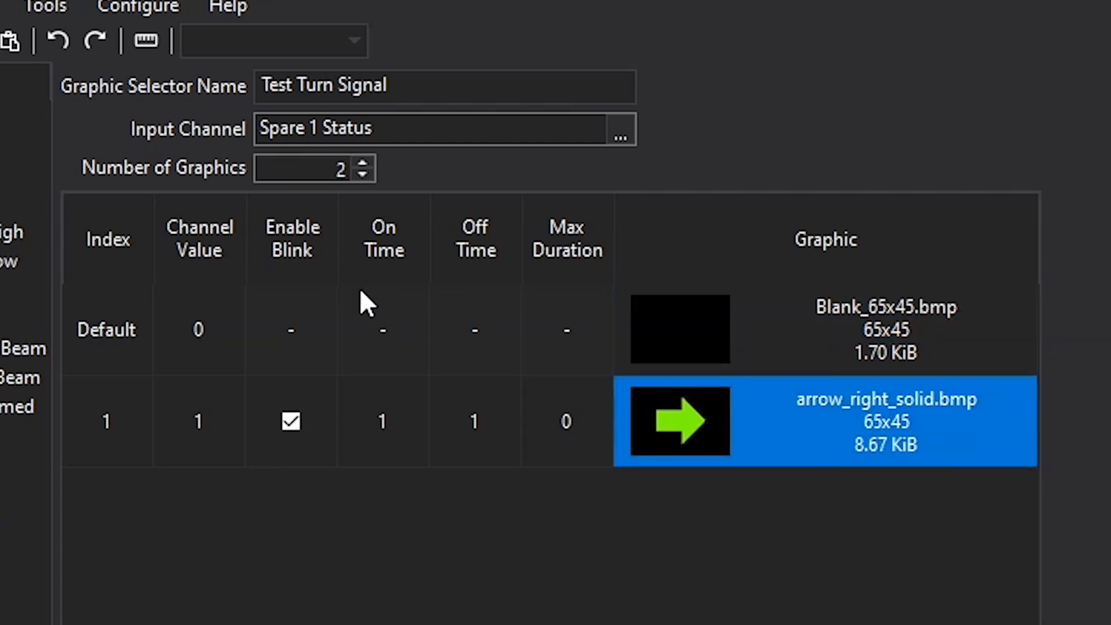
- Insert 'Right' into the selector name to make it Test Right Turn Signal
{"action": "left_click", "coordinate": [445, 84]}
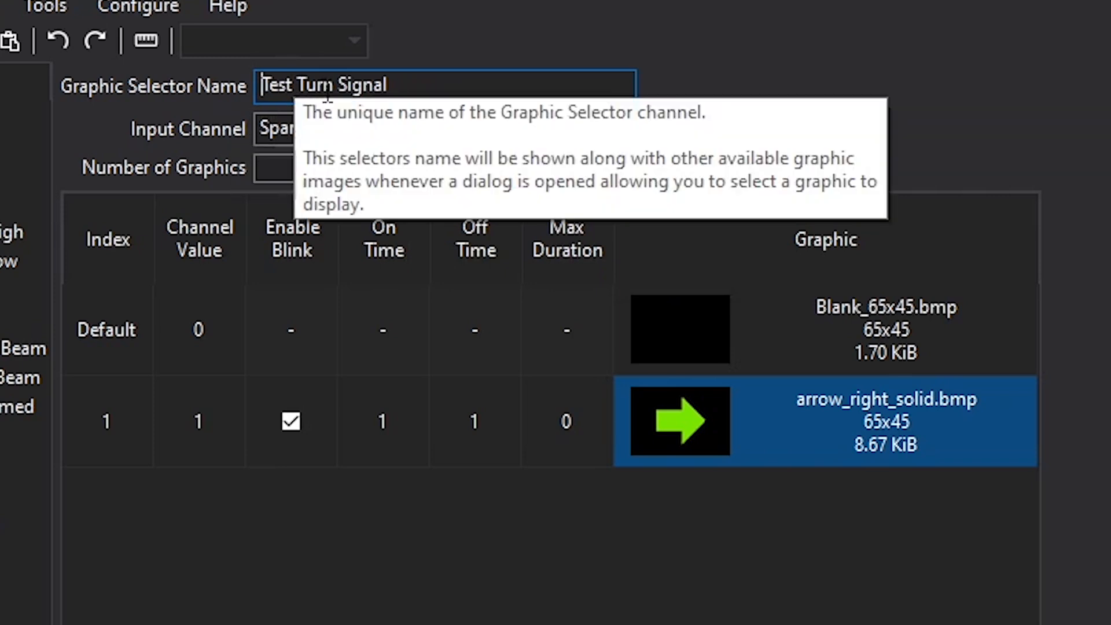
{"action": "type", "text": "righ"}
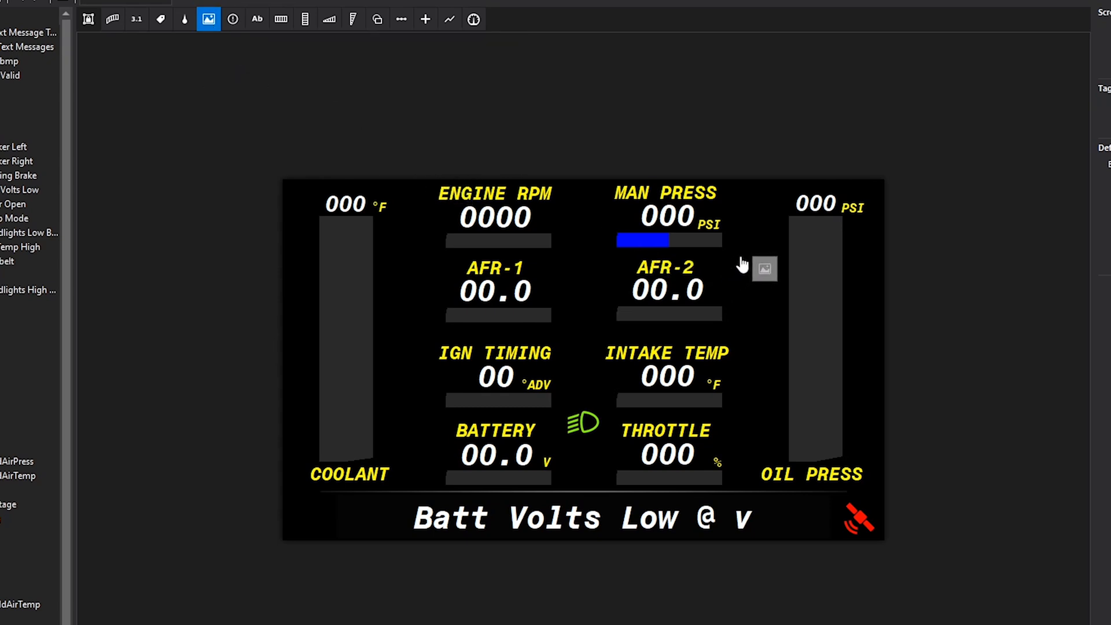
- Draw an image box left of OIL PRESS and link it to the Test Right Turn Signal selector
{"action": "left_click", "coordinate": [815, 340]}
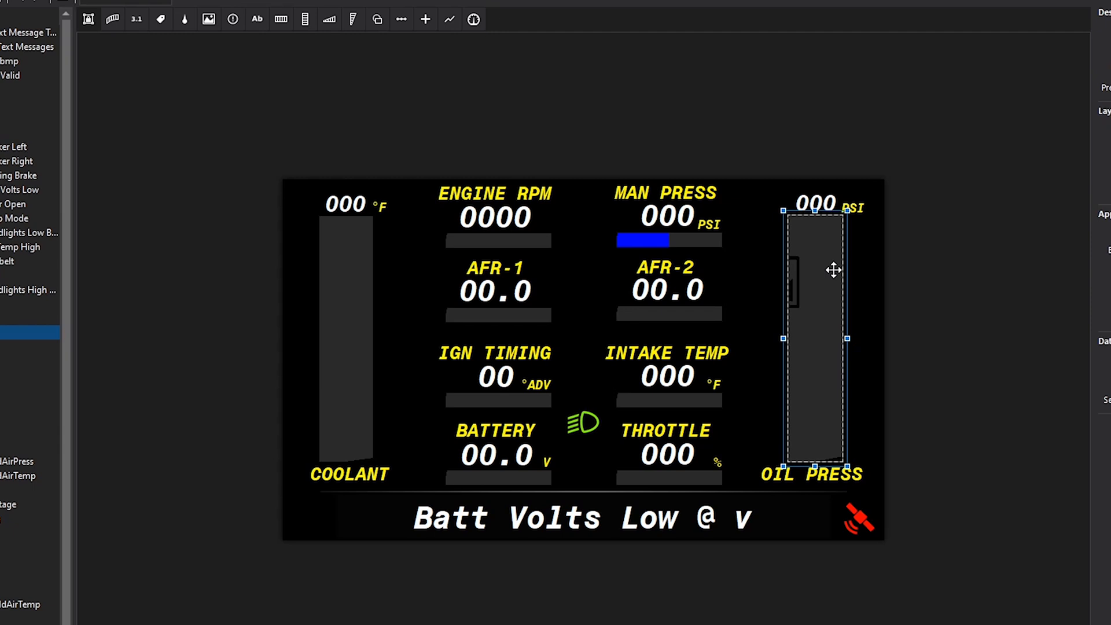
{"action": "left_click_drag", "start_coordinate": [815, 270], "coordinate": [848, 238]}
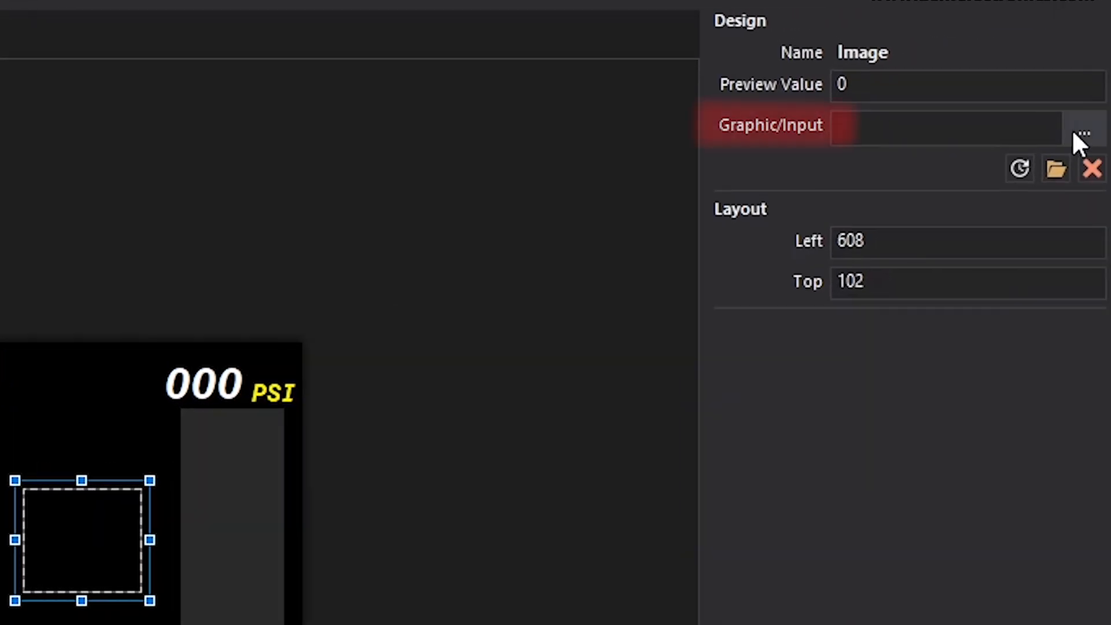
{"action": "left_click", "coordinate": [1082, 133]}
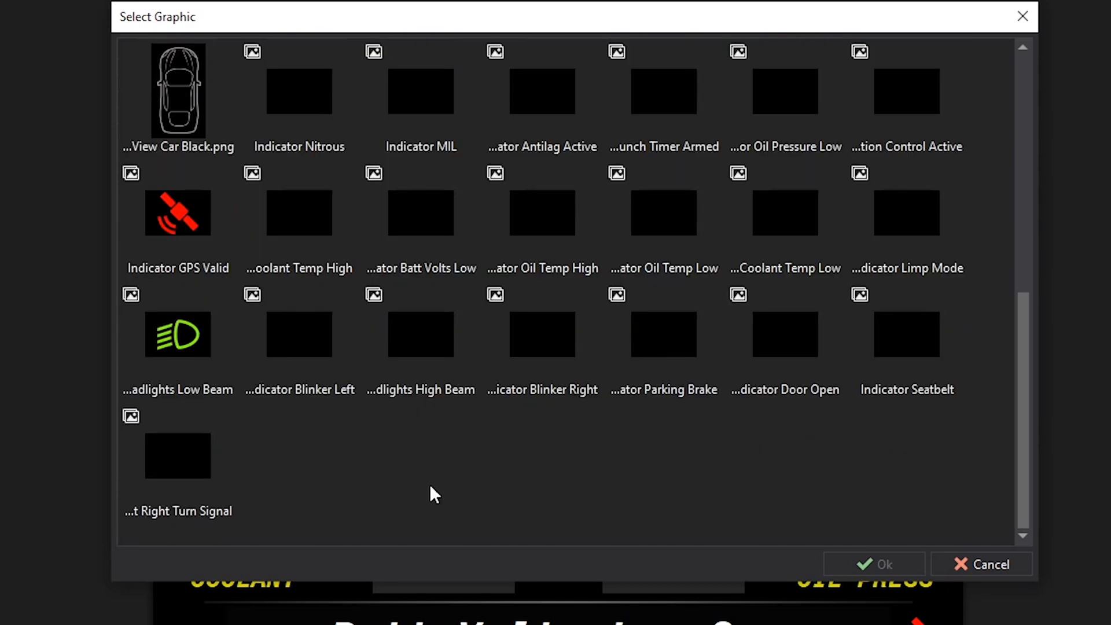
{"action": "left_click", "coordinate": [178, 456]}
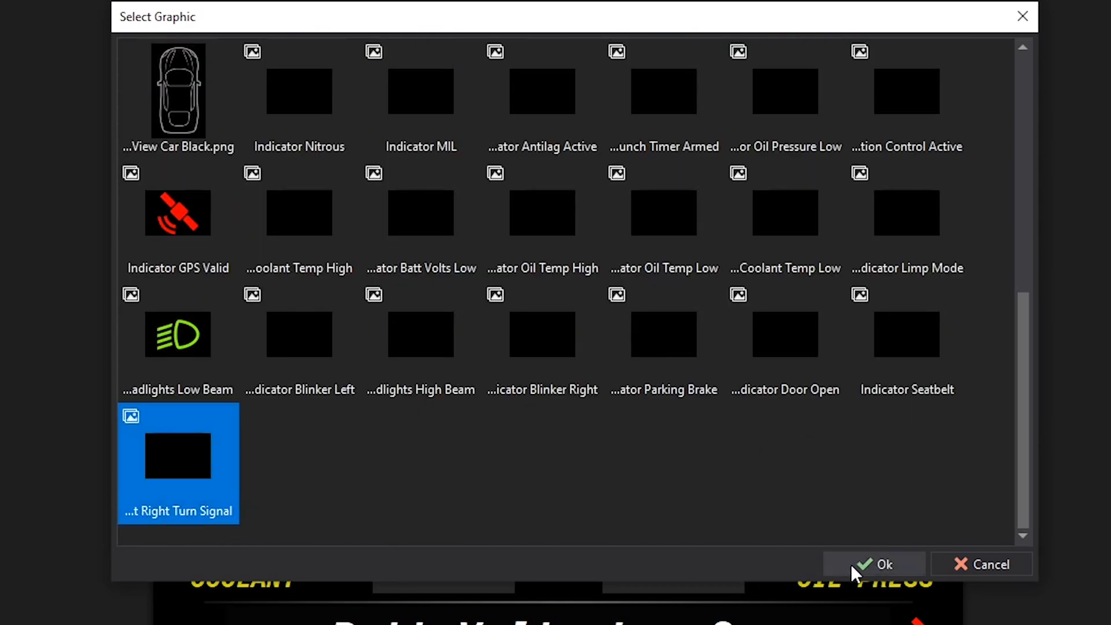
{"action": "left_click", "coordinate": [873, 563]}
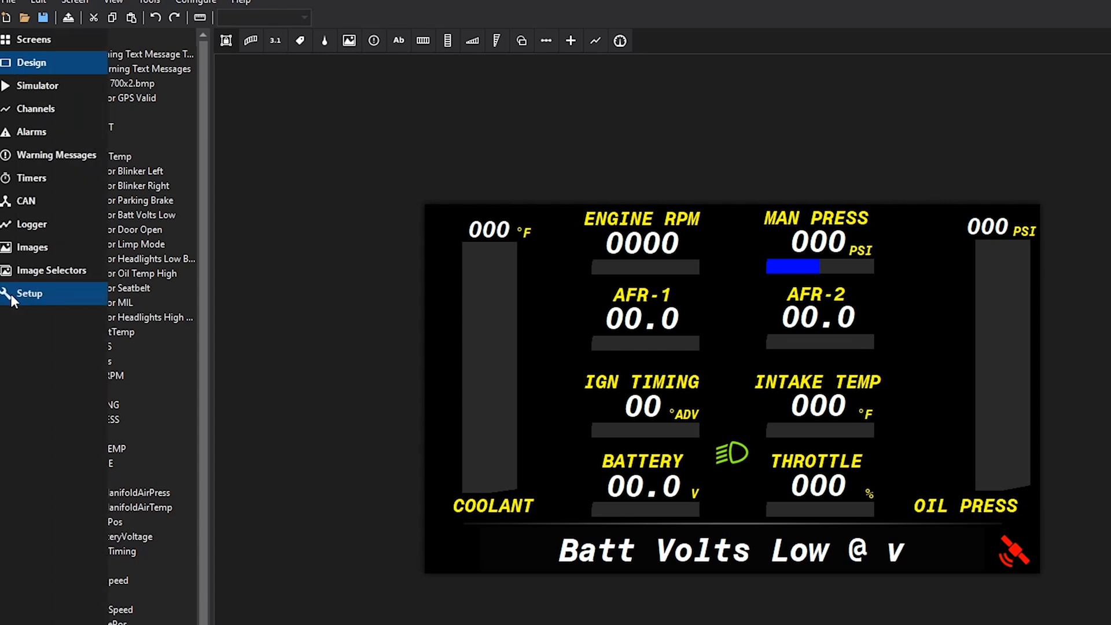
- In the Simulator with predefined channels shown, set Spare 1 Status to On to display the green arrow
{"action": "left_click", "coordinate": [27, 293]}
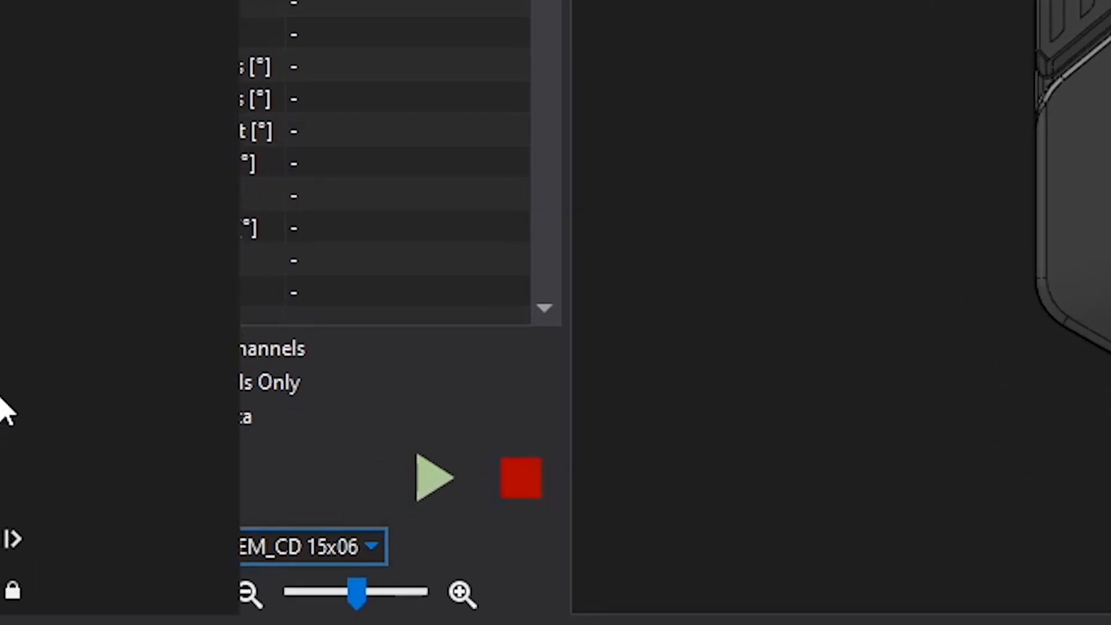
{"action": "mouse_move", "coordinate": [51, 348]}
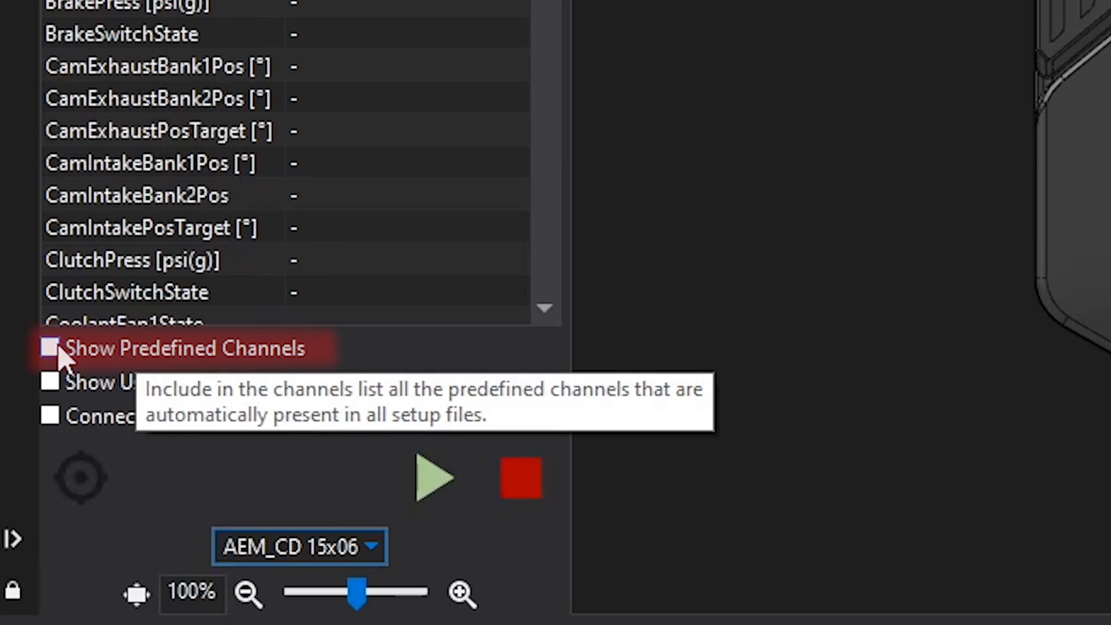
{"action": "left_click", "coordinate": [49, 348]}
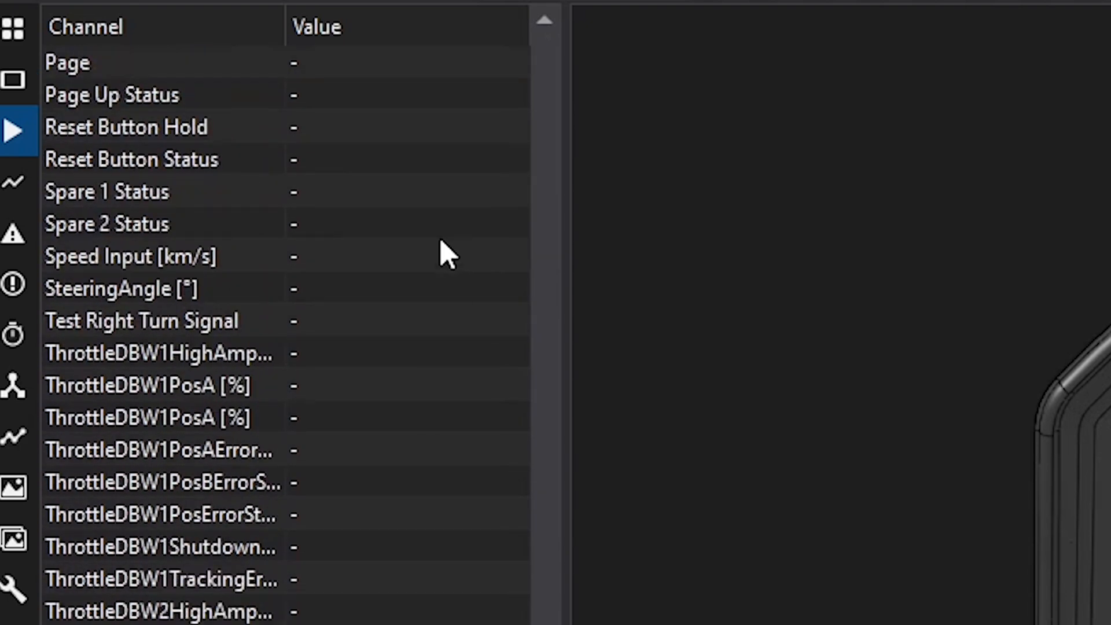
{"action": "left_click", "coordinate": [404, 190]}
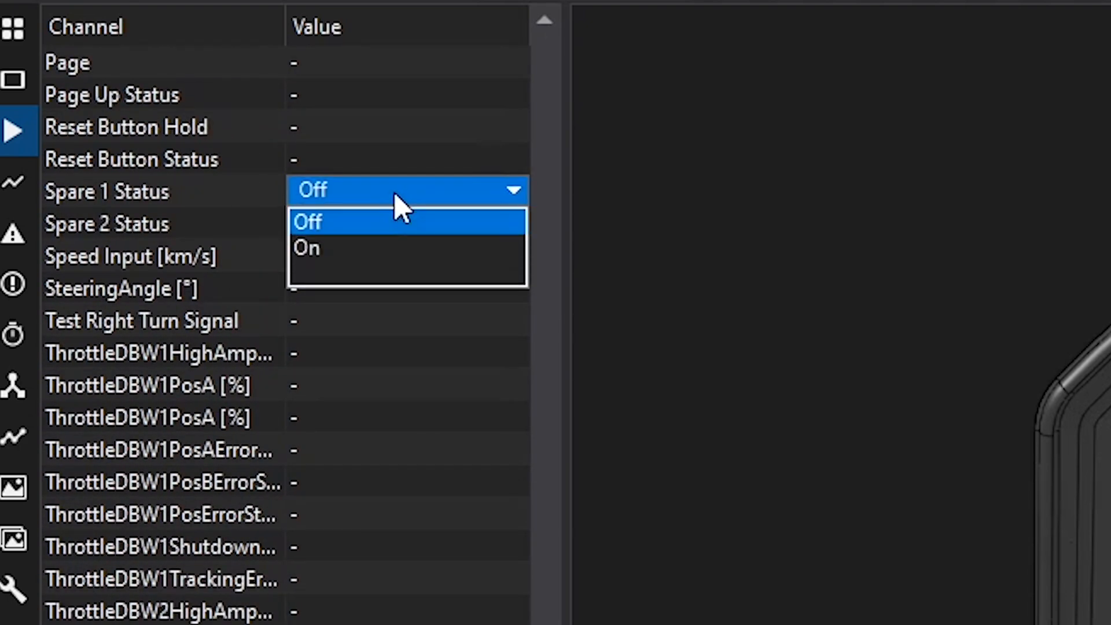
{"action": "left_click", "coordinate": [306, 248]}
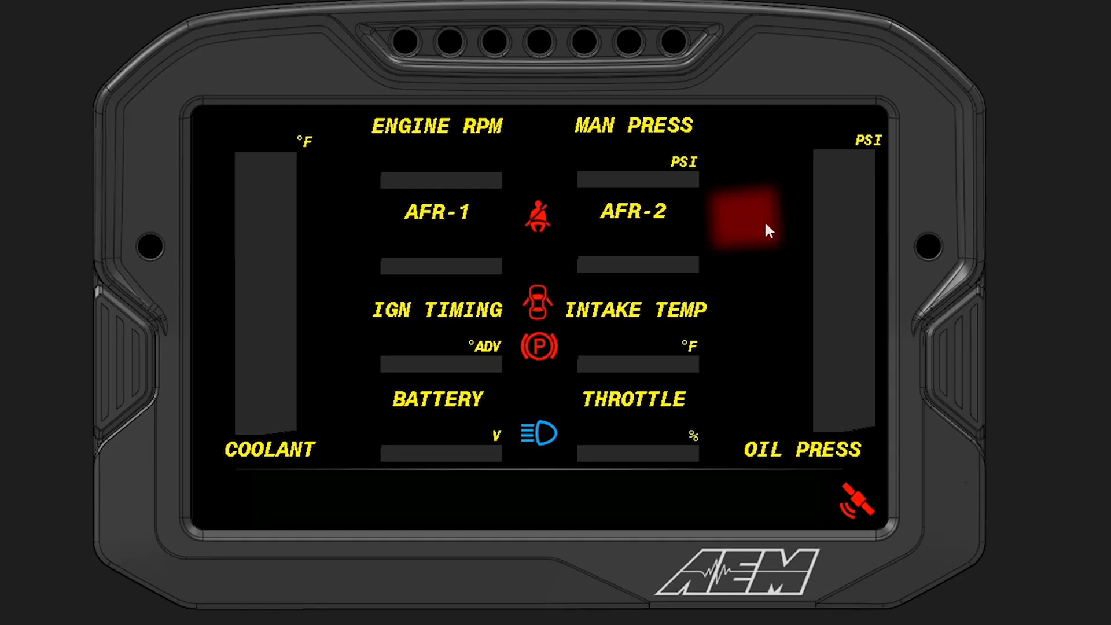
{"action": "left_click", "coordinate": [765, 229]}
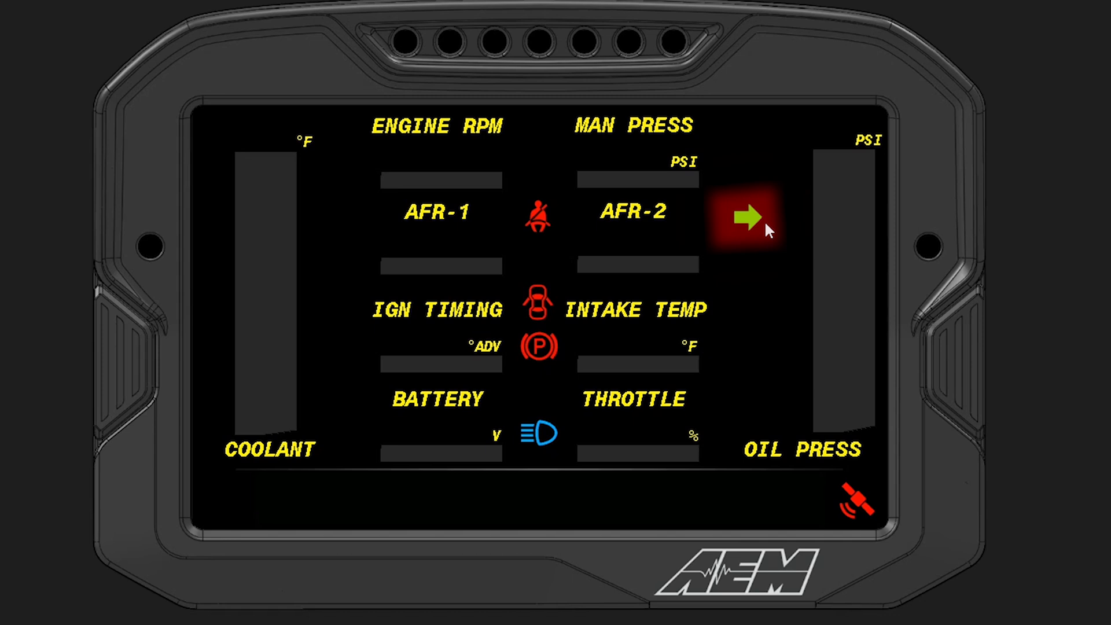
{"action": "left_click", "coordinate": [744, 214]}
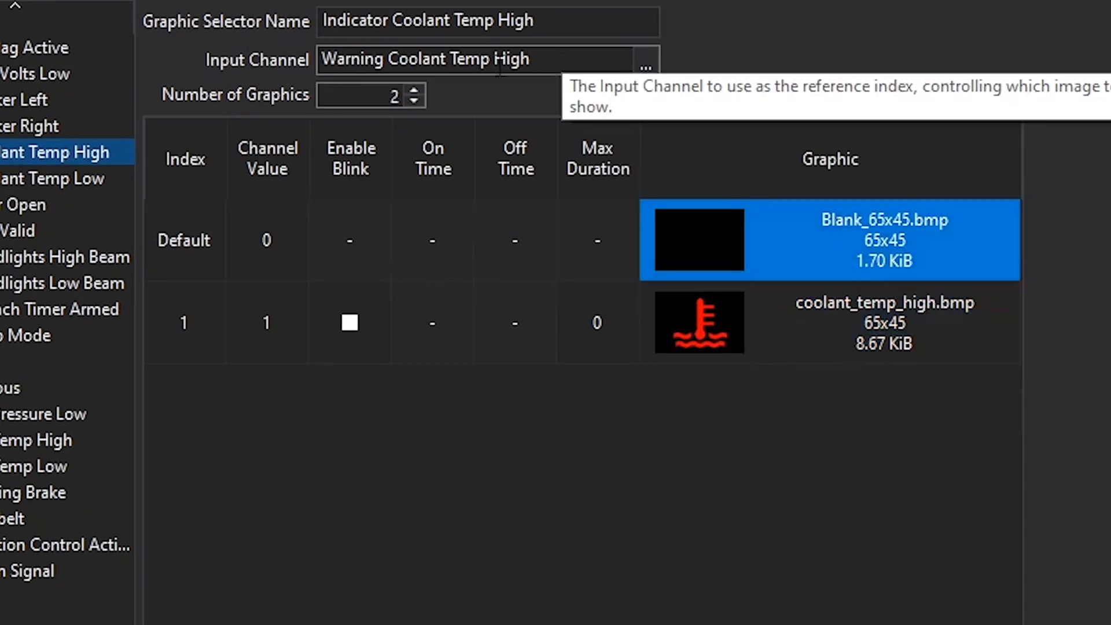
- Inspect the channel value 1 row and its coolant_temp_high.bmp warning graphic
{"action": "left_click", "coordinate": [882, 323]}
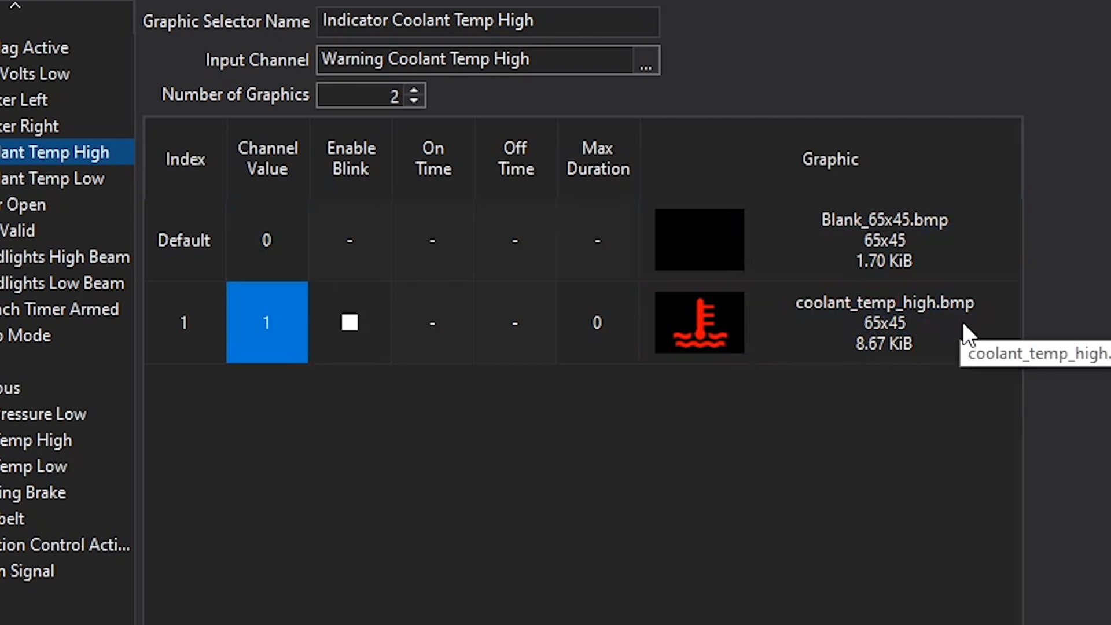
{"action": "left_click", "coordinate": [882, 323]}
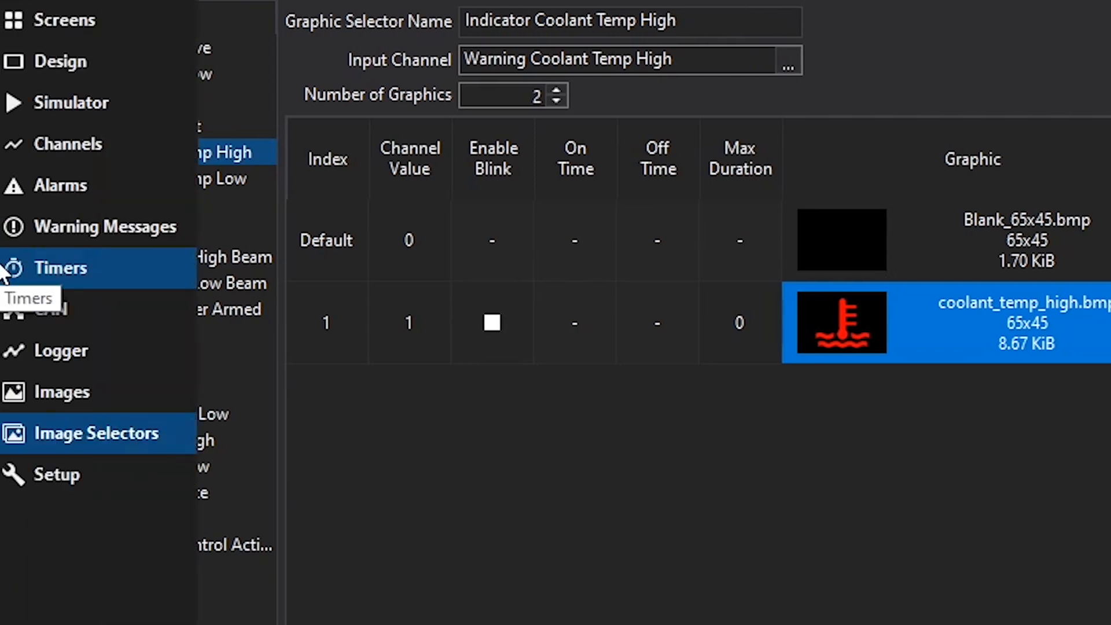
- Show the Alarms list with Warning Coolant Temp High tripping above CoolantTemp 212 °F
{"action": "left_click", "coordinate": [59, 187]}
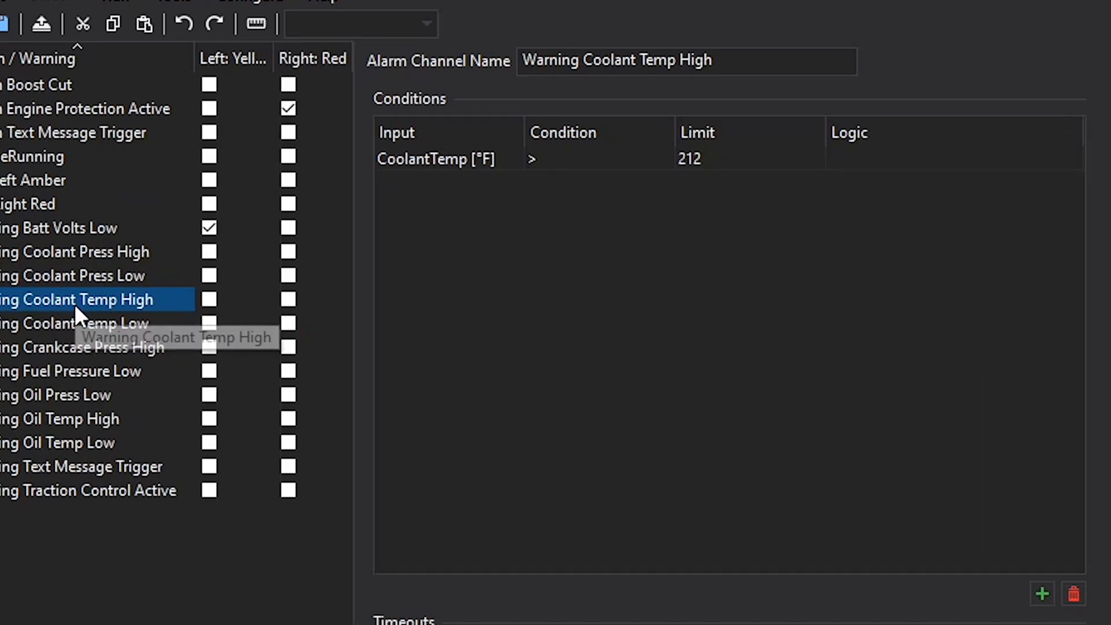
{"action": "mouse_move", "coordinate": [90, 361]}
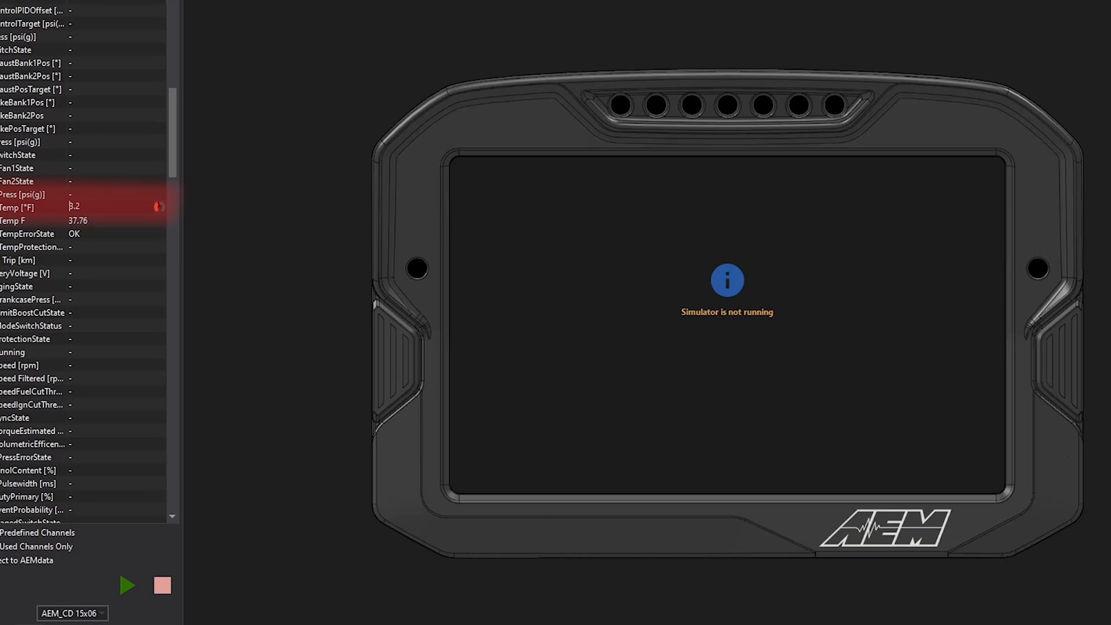
{"action": "mouse_move", "coordinate": [125, 586]}
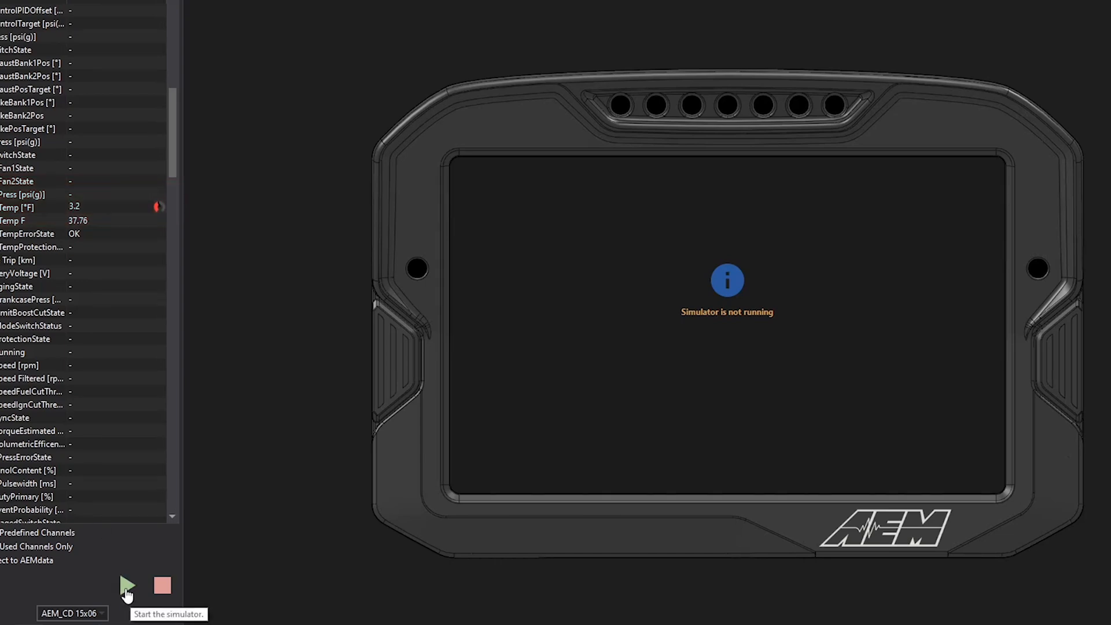
- Start the simulator and enter a higher CoolantTemp so the coolant gauge reads 99 °F
{"action": "left_click", "coordinate": [126, 586]}
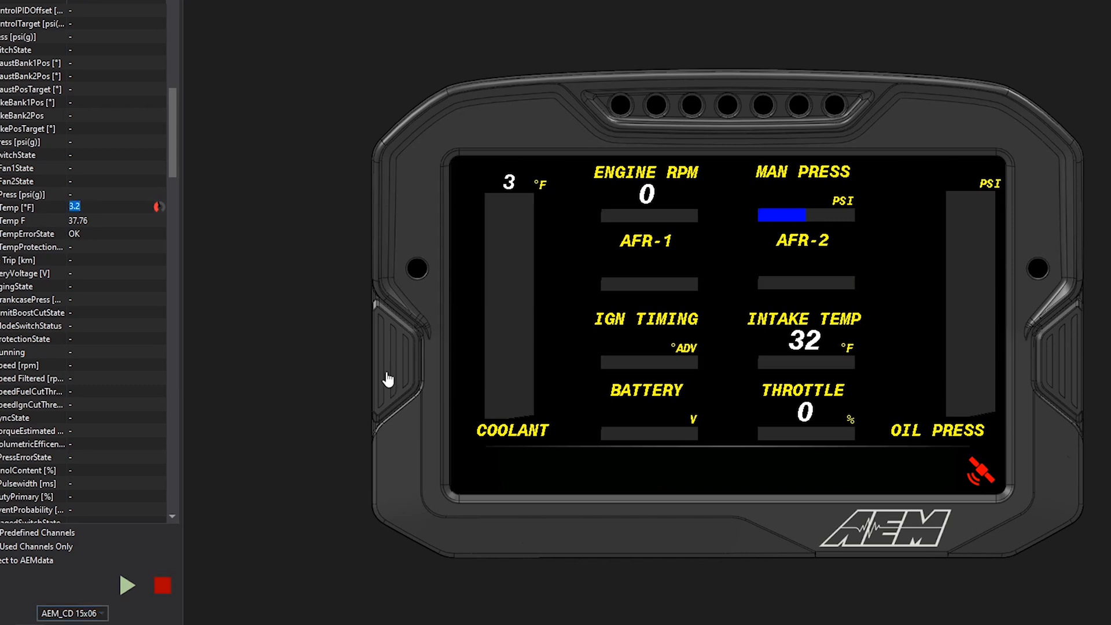
{"action": "mouse_move", "coordinate": [137, 206]}
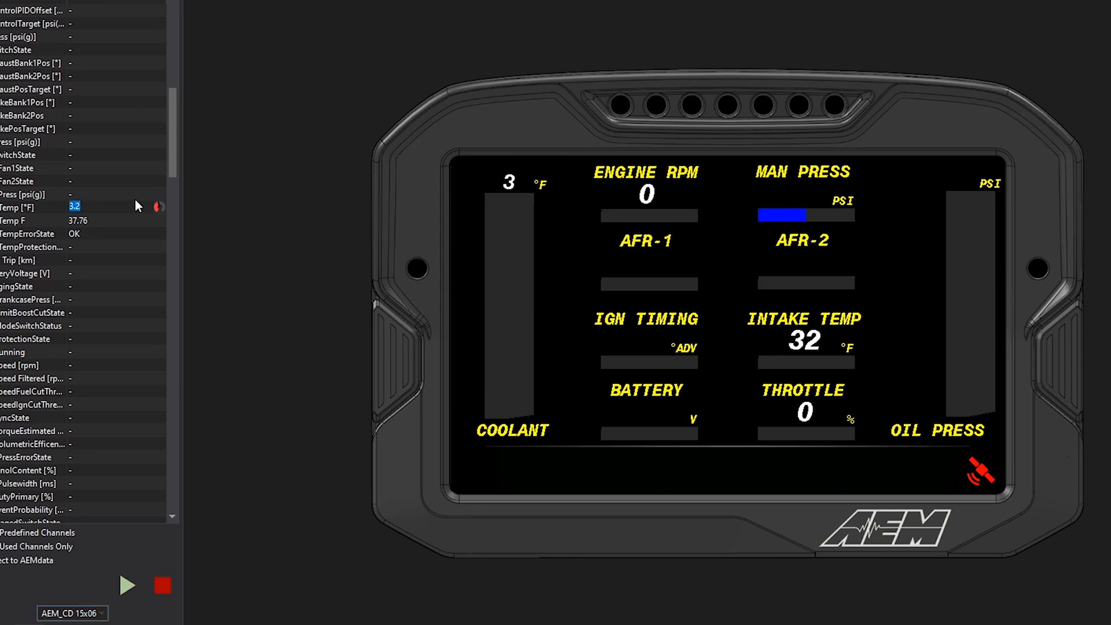
{"action": "type", "text": "21"}
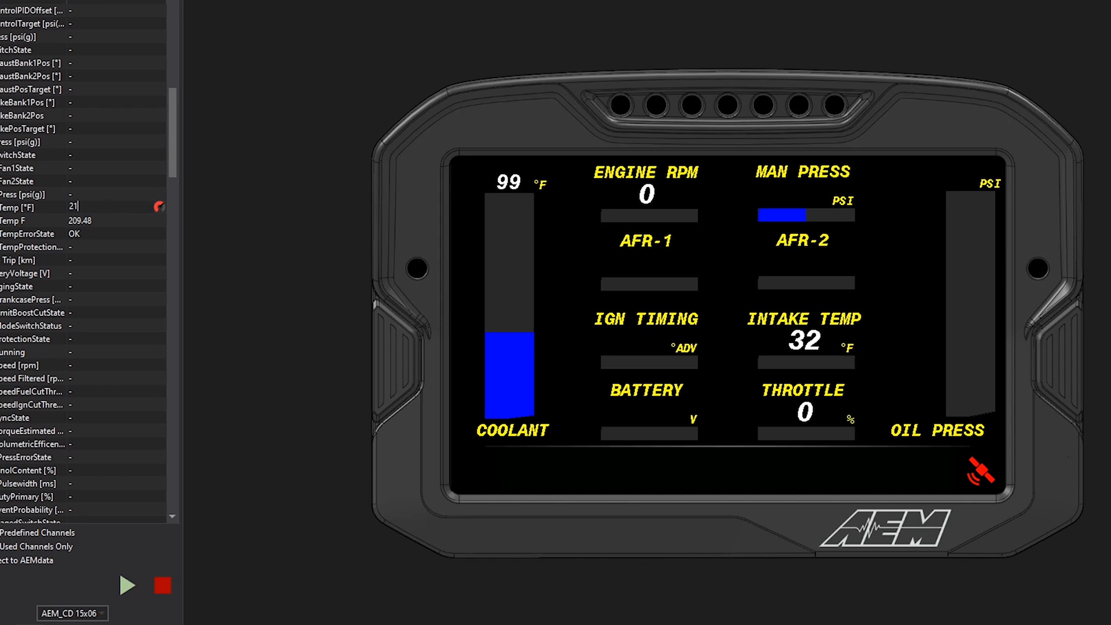